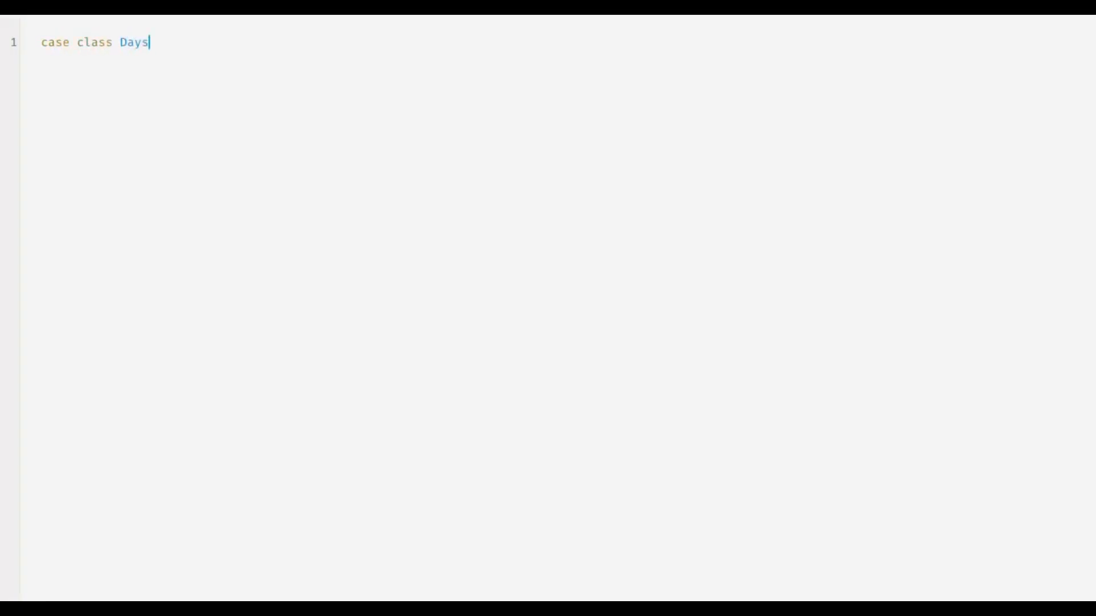
- Define case class DaysOnPlanet(name: String, hours: Int) and begin the daysOnPlanets list
{"action": "type", "text": "OnPlanet"}
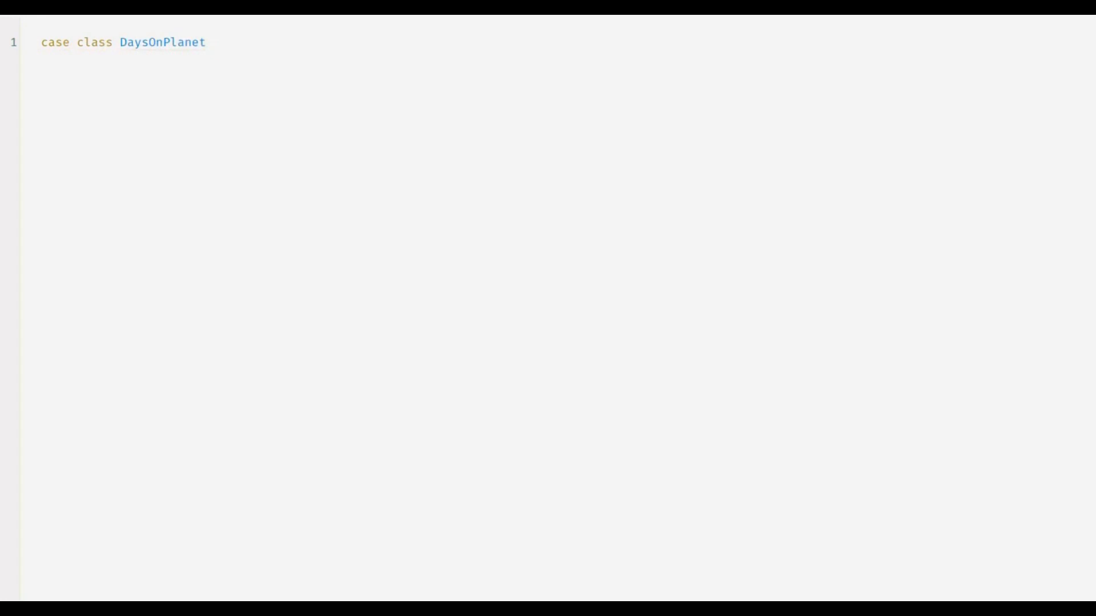
{"action": "type", "text": "(n"}
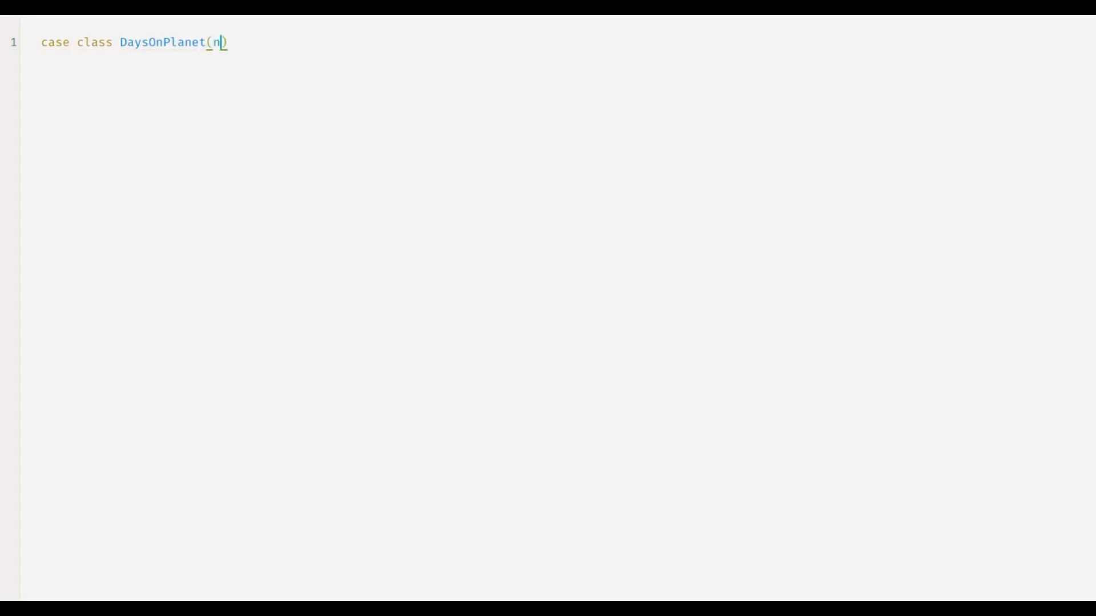
{"action": "type", "text": "ame: Str"}
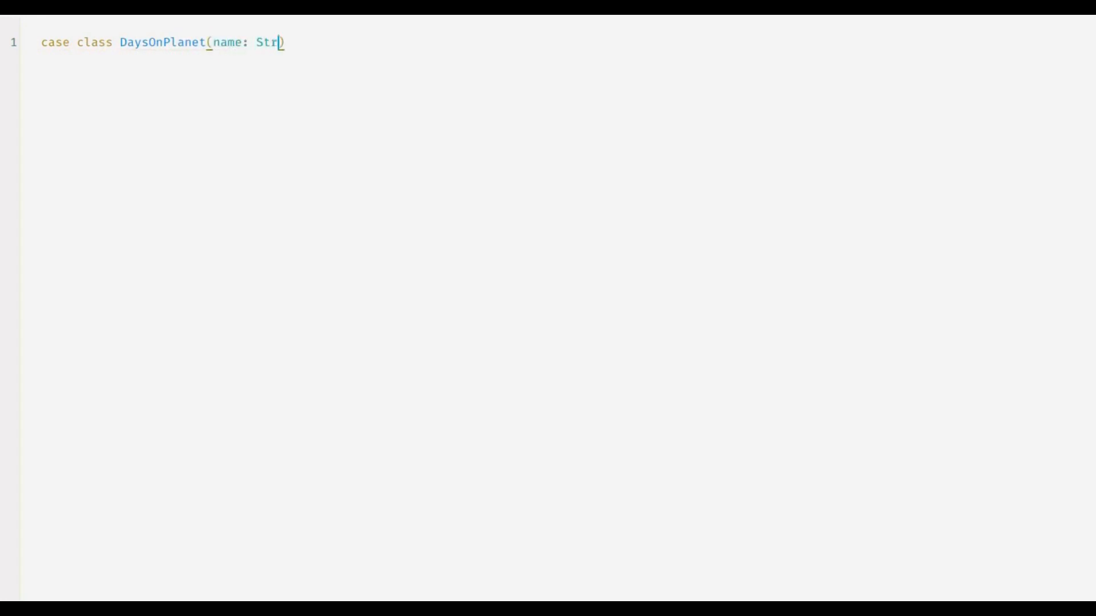
{"action": "type", "text": "ing, hours"}
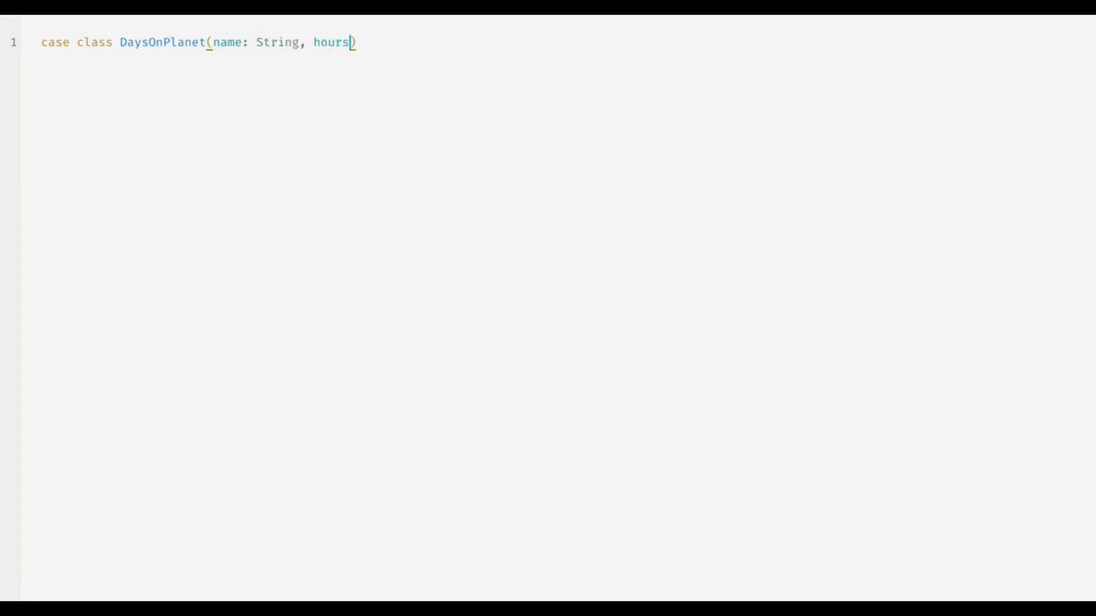
{"action": "type", "text": ": Int"}
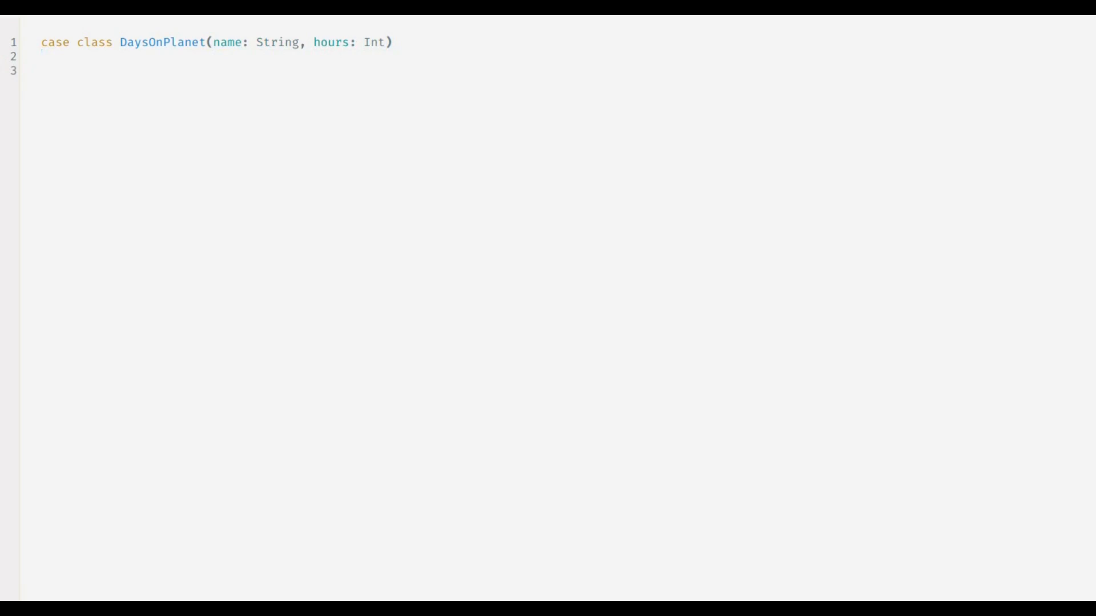
{"action": "type", "text": "val daysOnPlanets = List("}
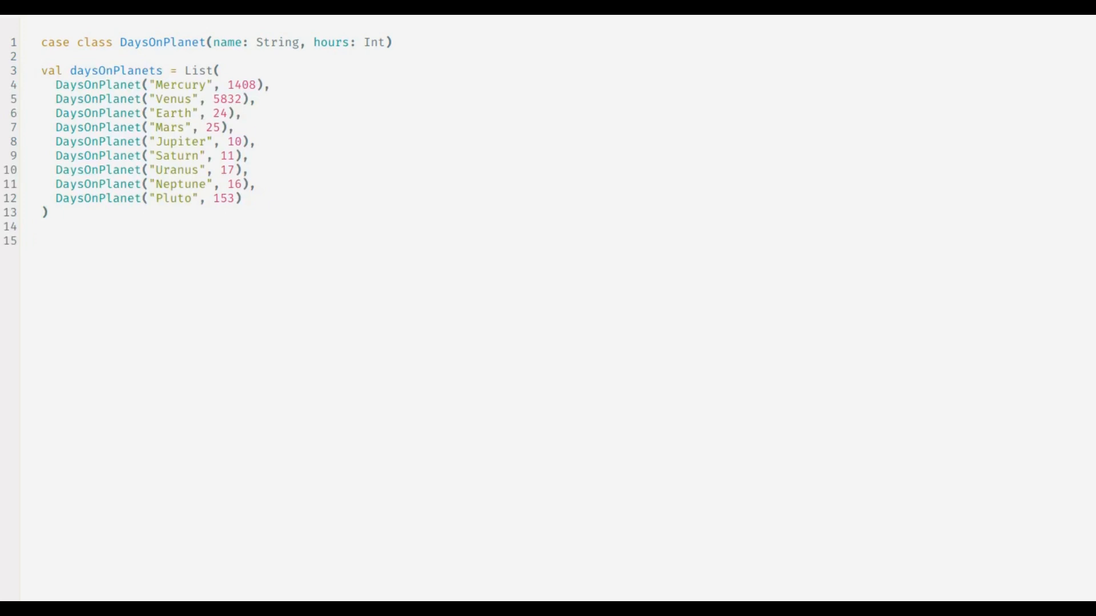
- Call sorted on daysOnPlanets and inspect the missing implicit Ordering error
{"action": "type", "text": "daysOnPlanets.sorted"}
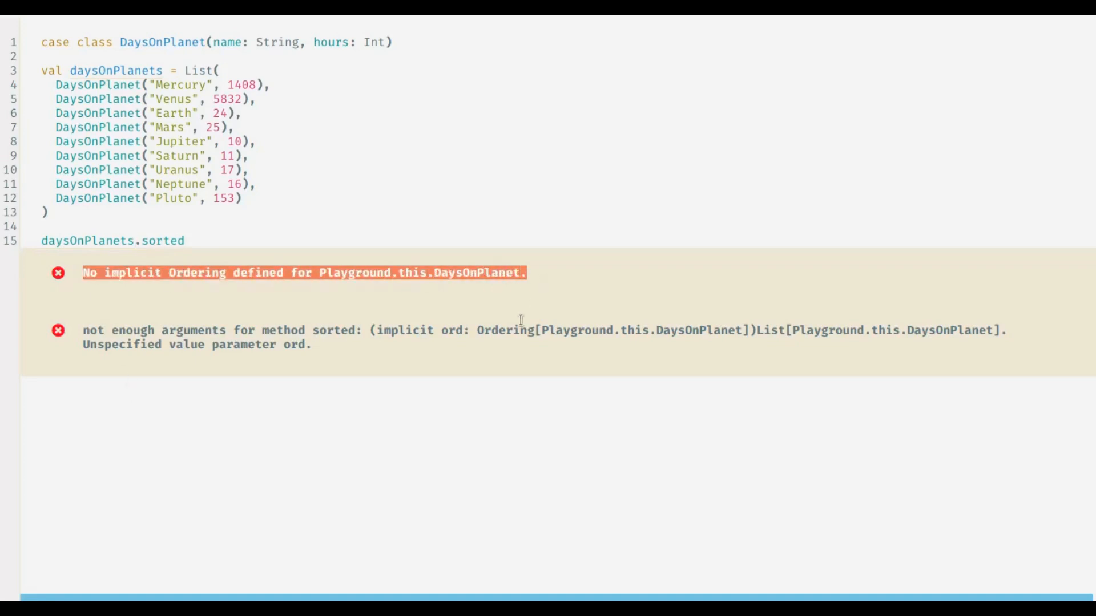
{"action": "mouse_move", "coordinate": [302, 407]}
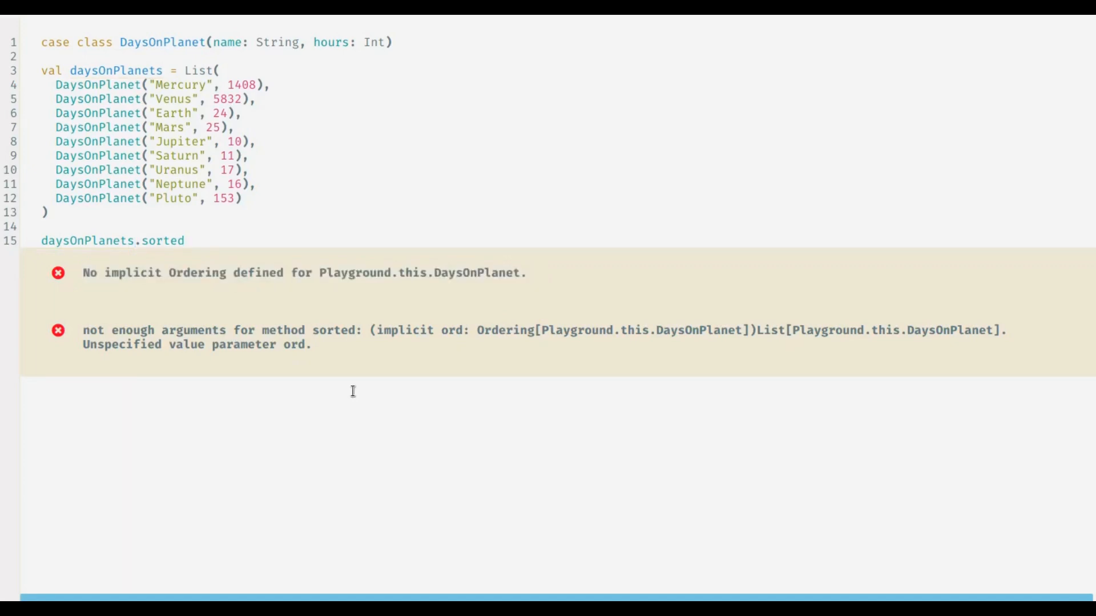
{"action": "mouse_move", "coordinate": [498, 335]}
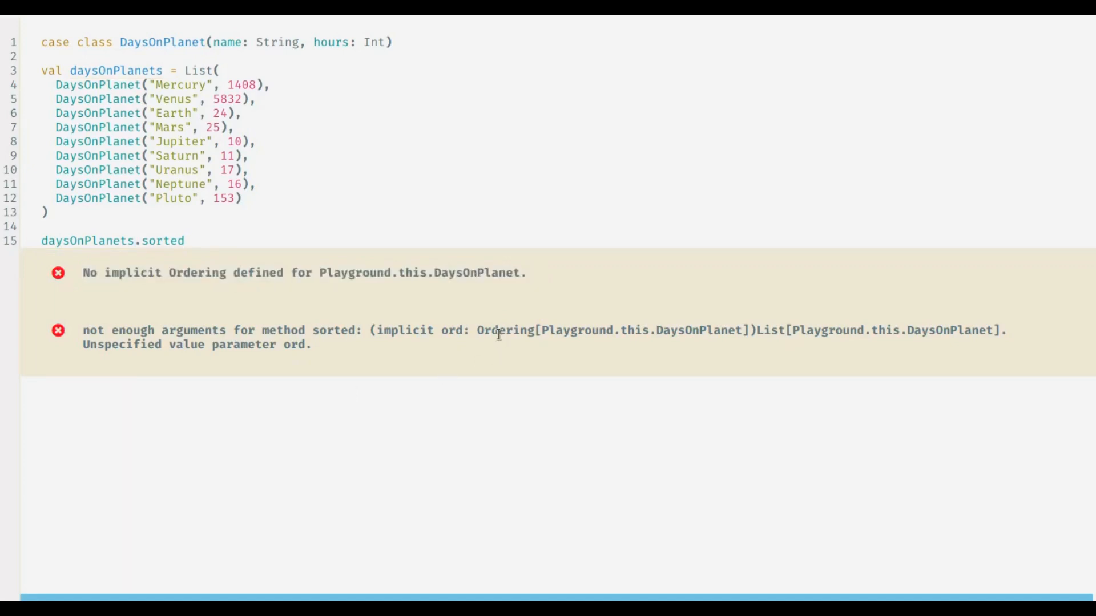
{"action": "double_click", "coordinate": [505, 330]}
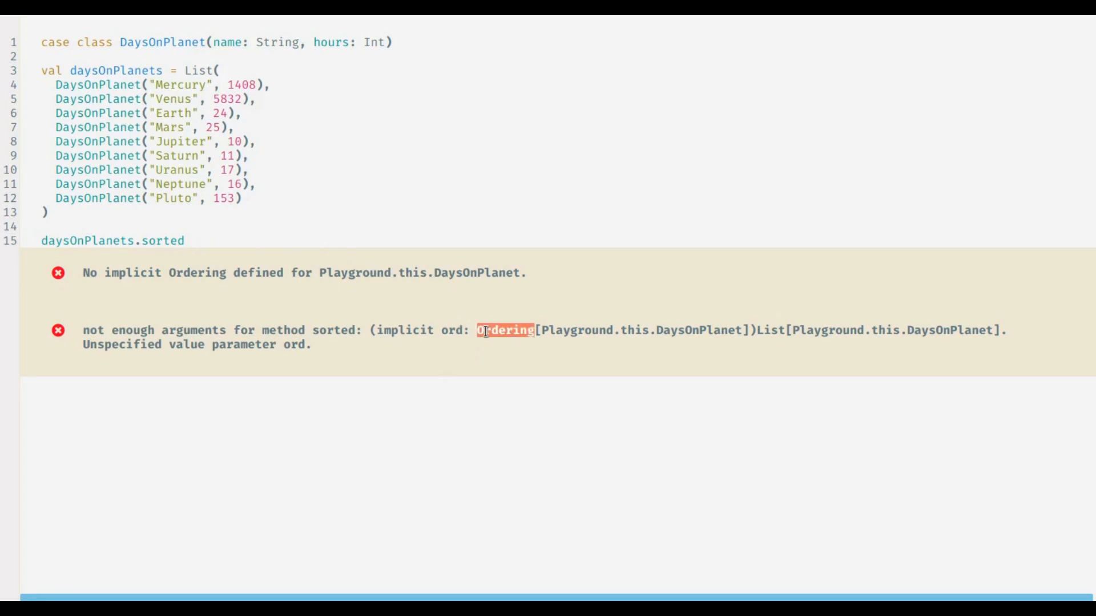
{"action": "mouse_move", "coordinate": [316, 243]}
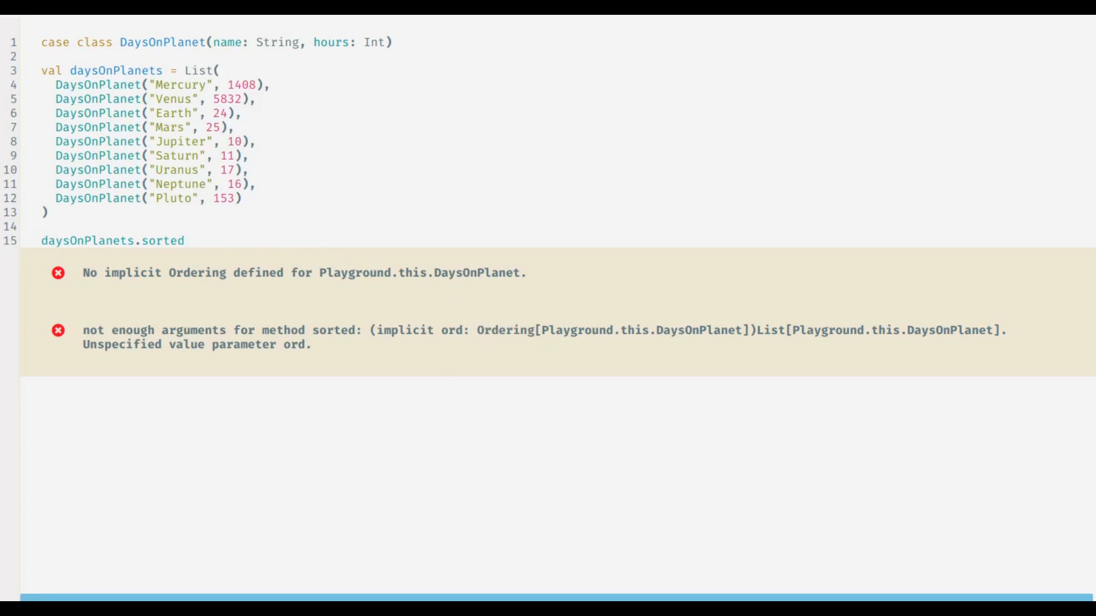
- Replace sorted with sortBy(days => days.name).foreach(println) to print planets alphabetically
{"action": "key", "text": "Backspace"}
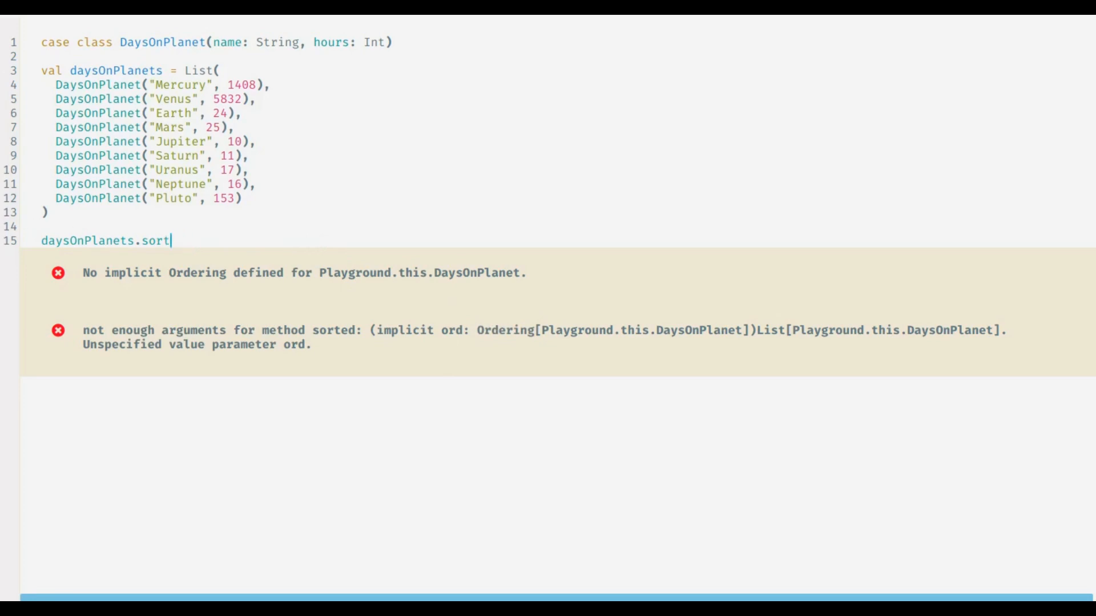
{"action": "type", "text": "By"}
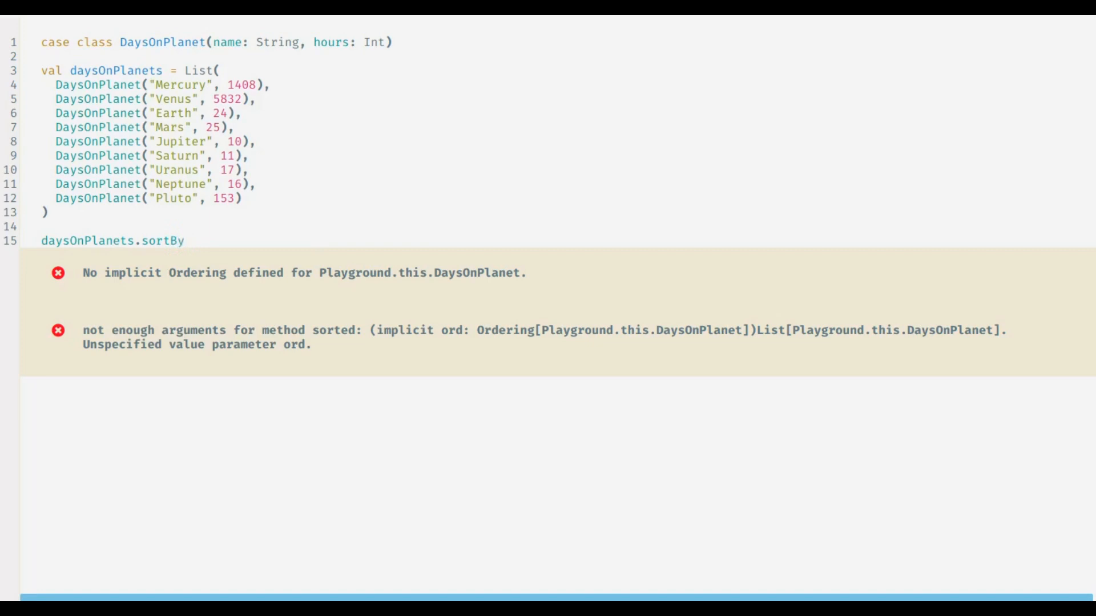
{"action": "type", "text": "(days"}
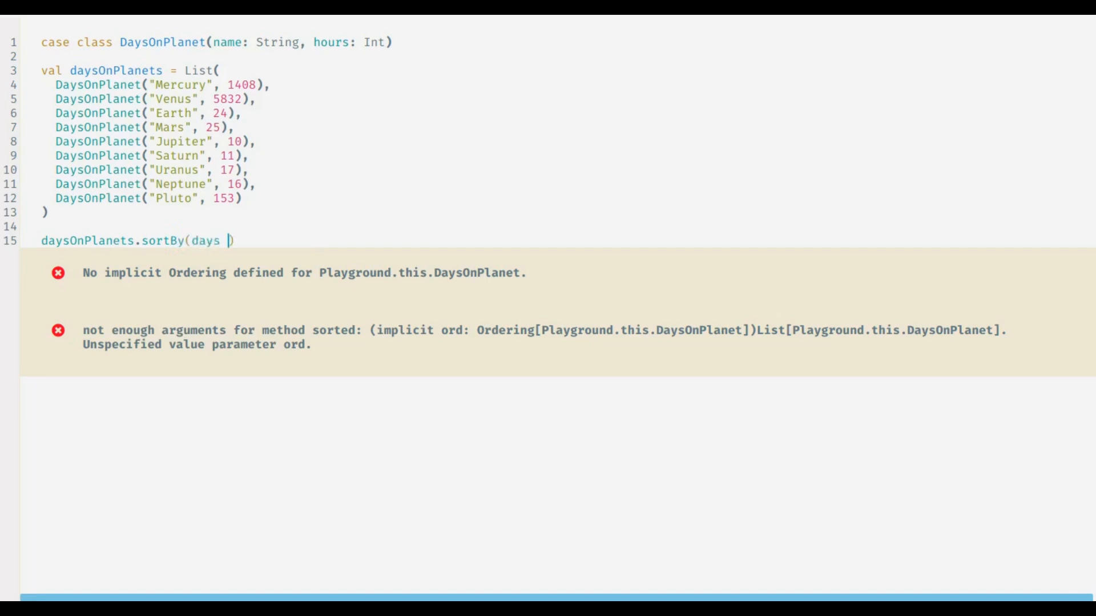
{"action": "type", "text": "=>"}
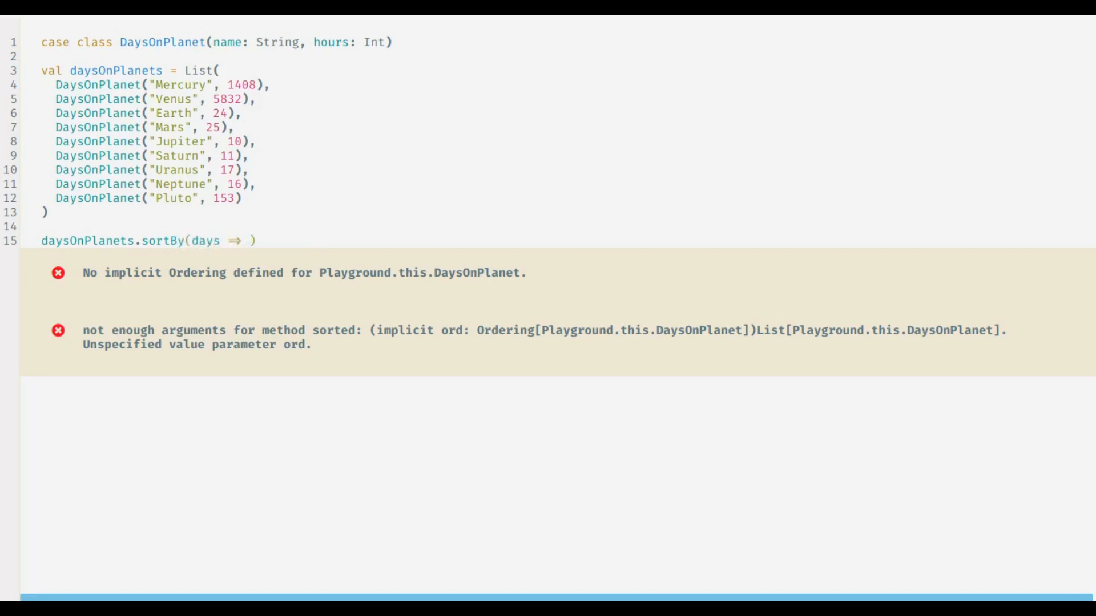
{"action": "type", "text": "days.name"}
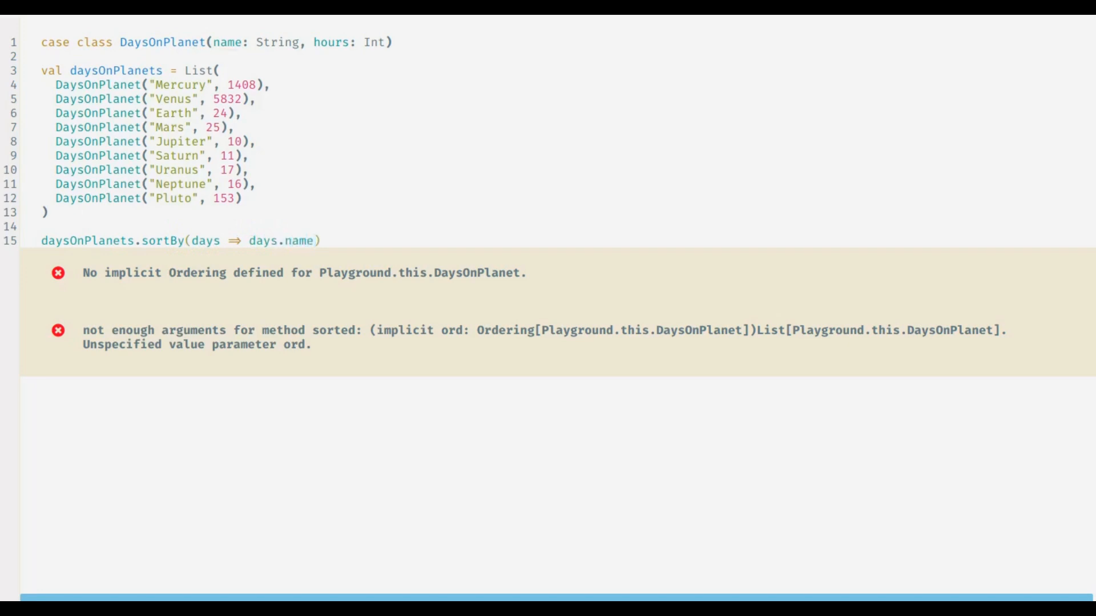
{"action": "type", "text": ".for"}
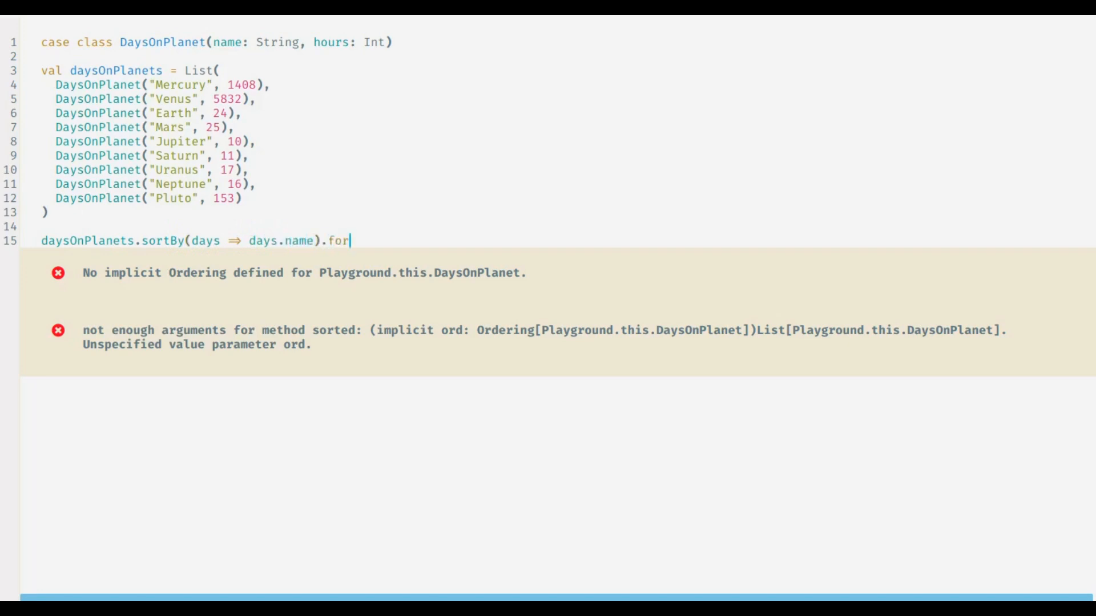
{"action": "type", "text": "each(print"}
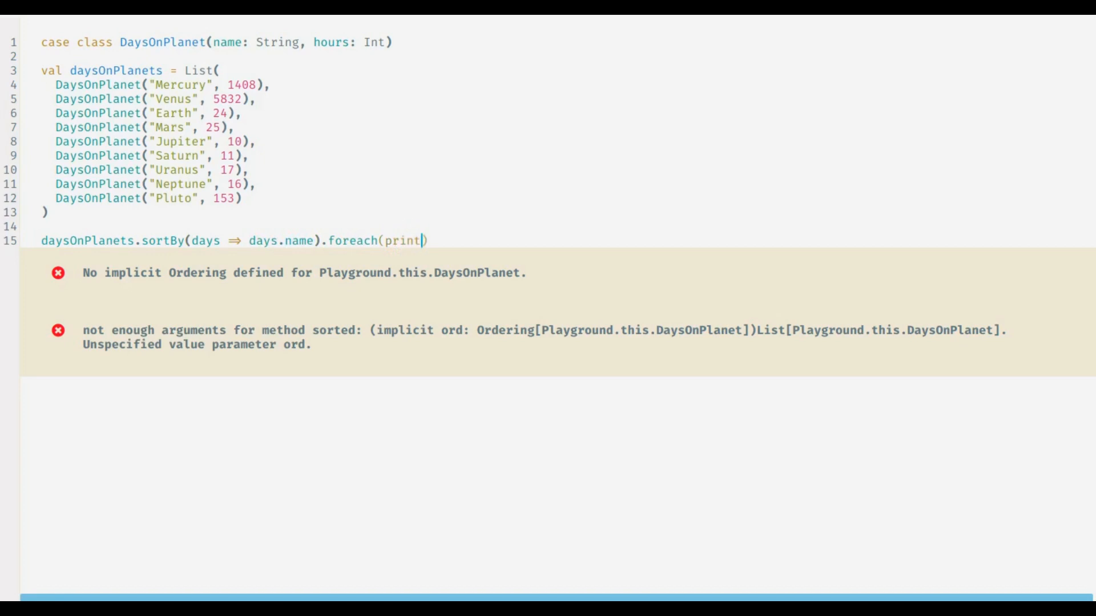
{"action": "type", "text": "ln"}
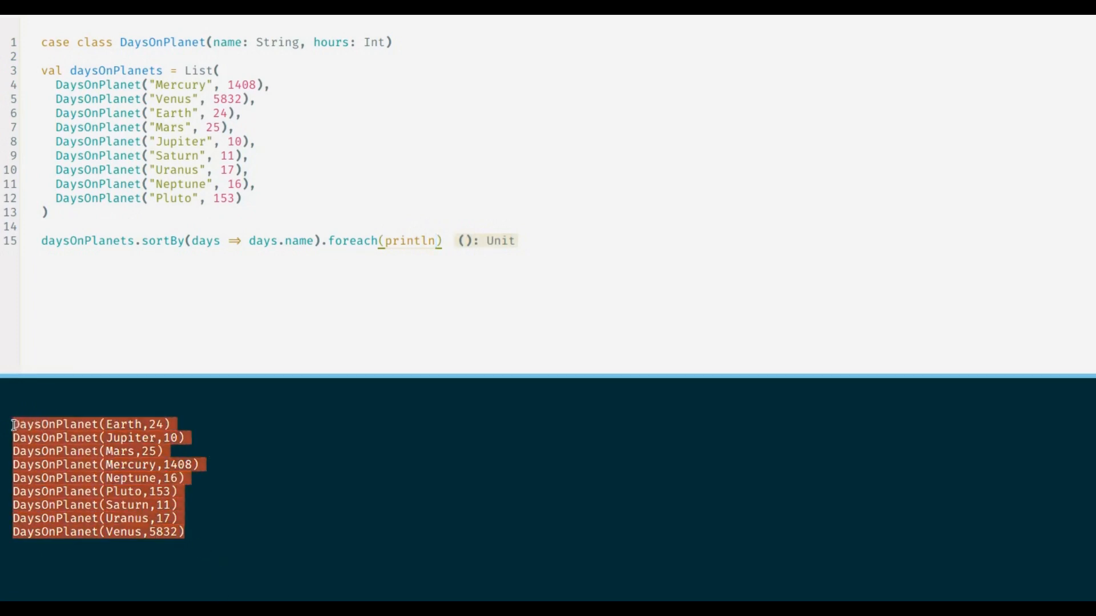
{"action": "left_click", "coordinate": [170, 241]}
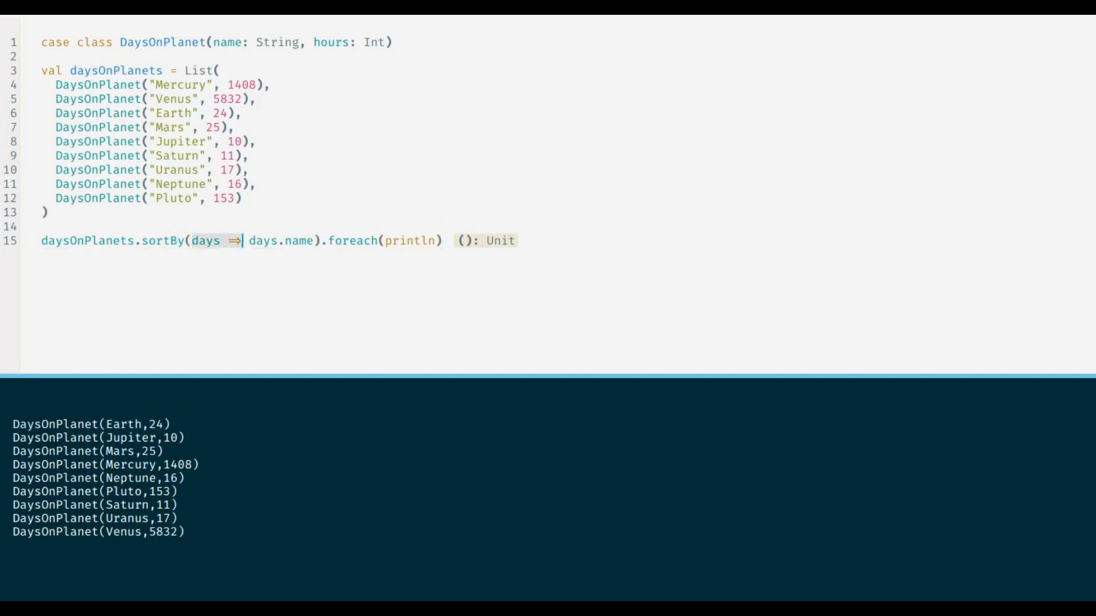
- Switch the sort key to _.hours and run, listing Jupiter first and Venus last
{"action": "type", "text": "_.name"}
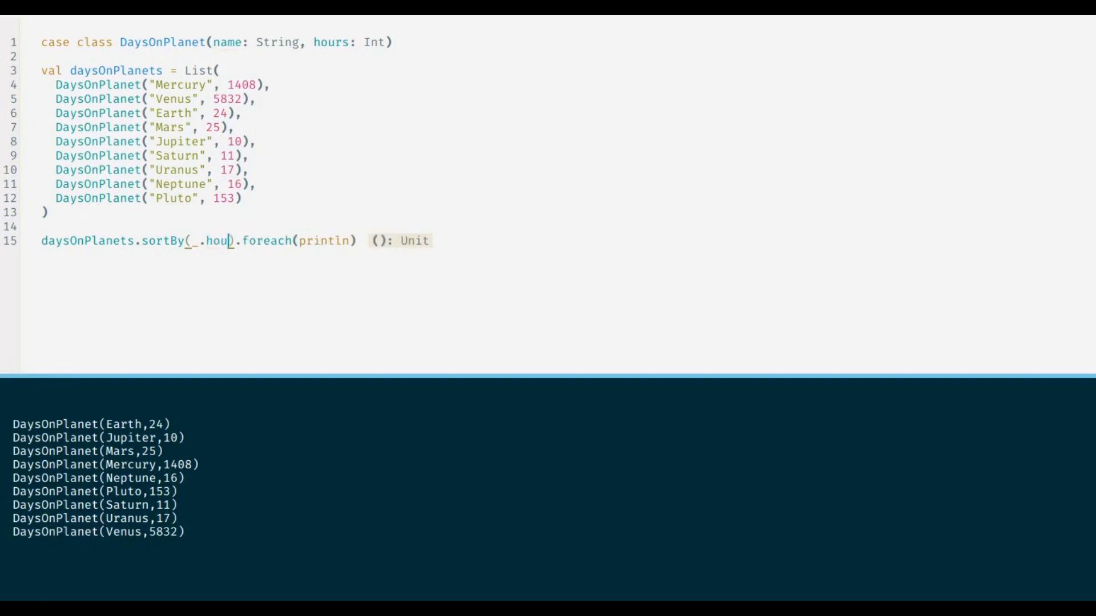
{"action": "type", "text": "rs"}
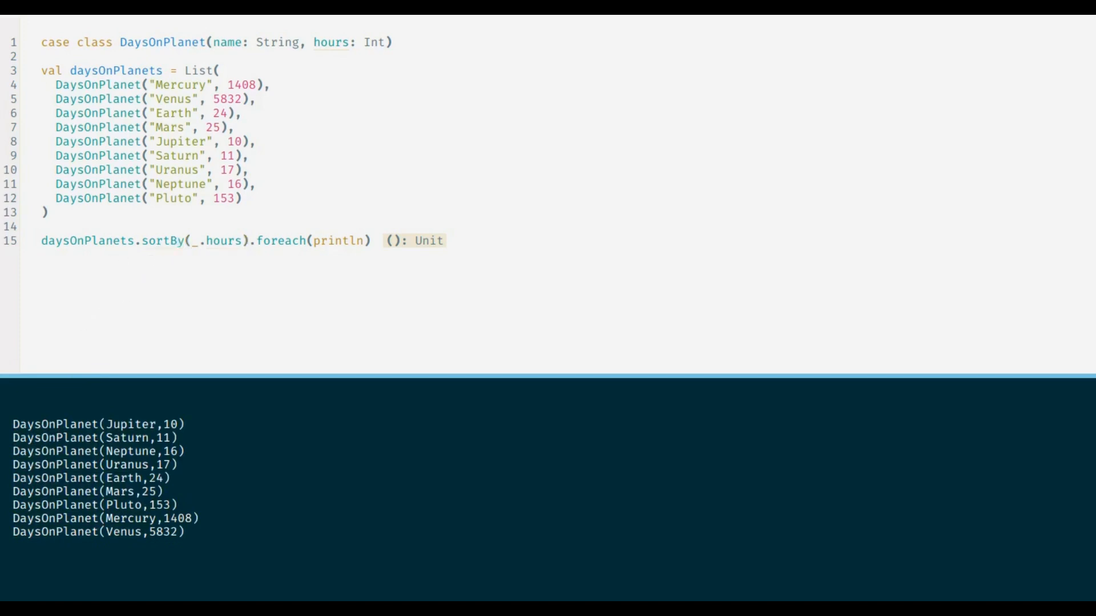
{"action": "left_click", "coordinate": [178, 240]}
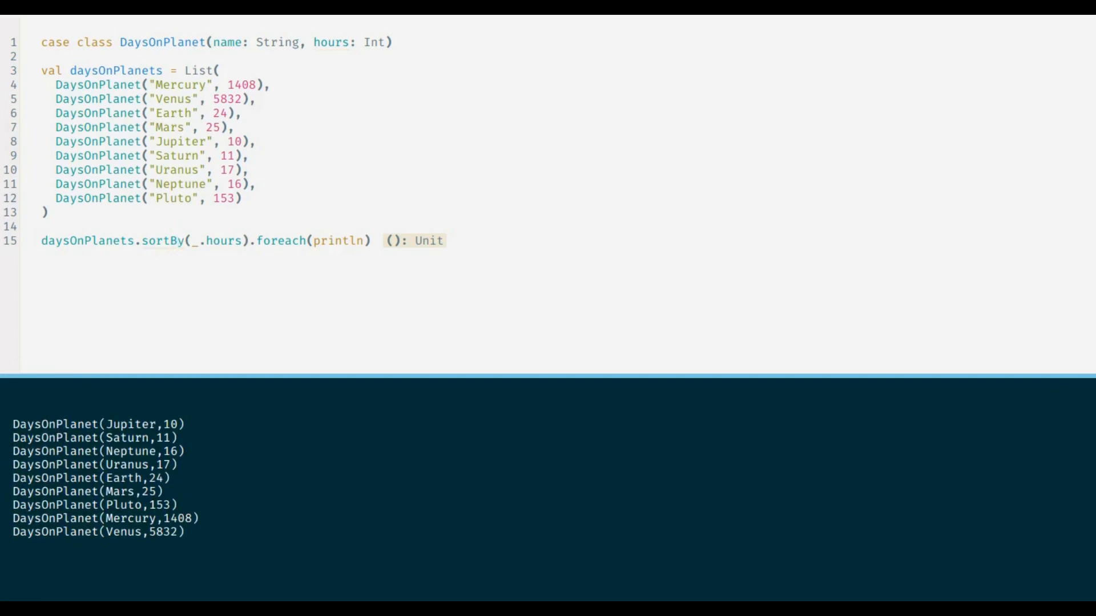
{"action": "left_click", "coordinate": [177, 241]}
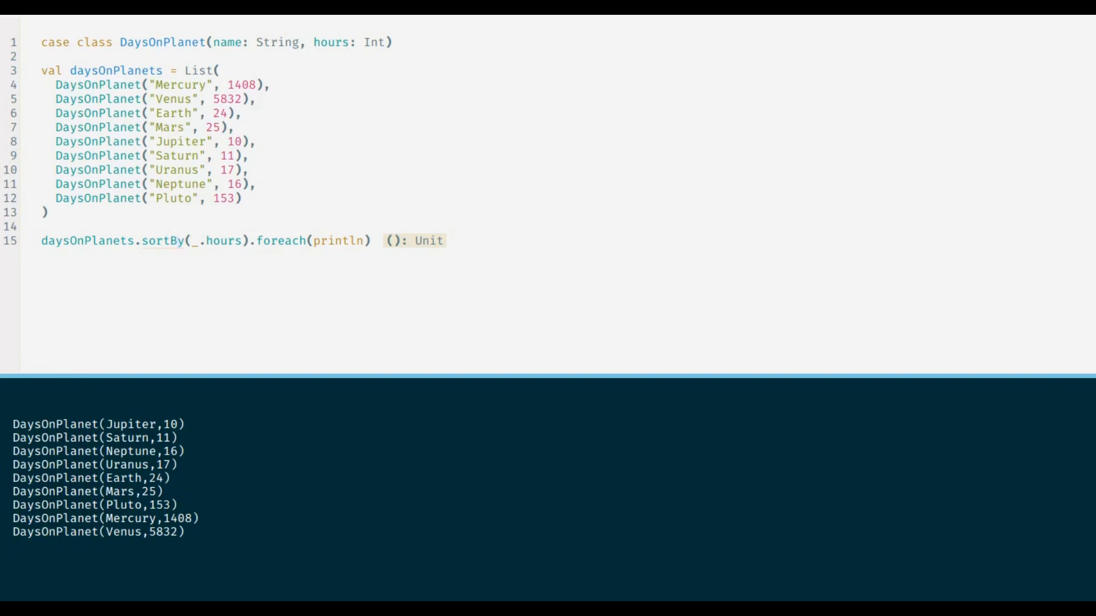
{"action": "left_click", "coordinate": [179, 240]}
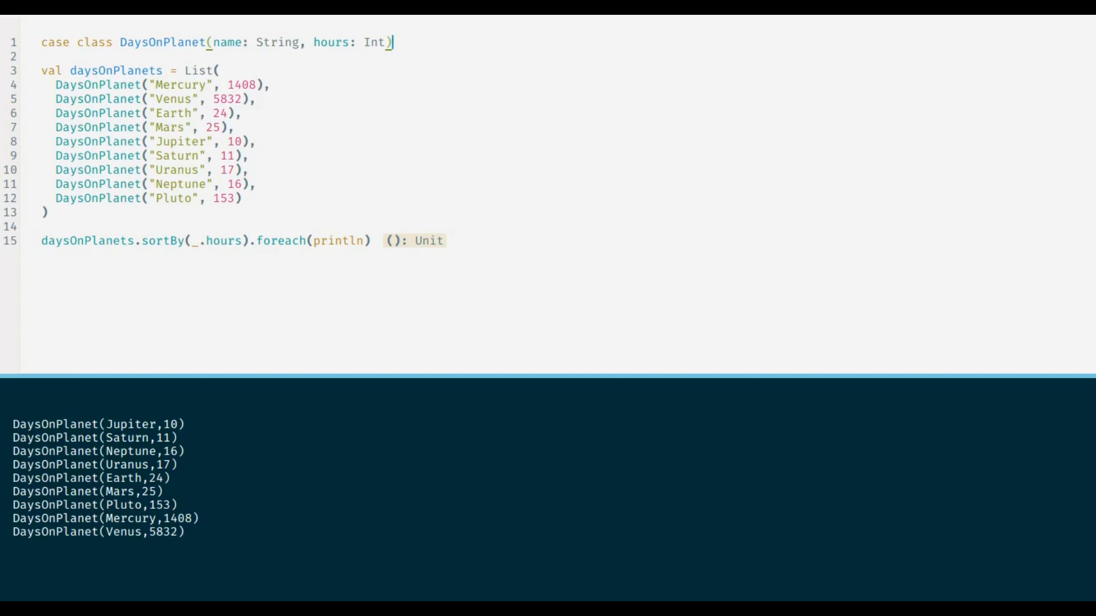
- Make DaysOnPlanet extend Ordered[DaysOnPlanet] and declare def compare(that: DaysOnPlanet): Int
{"action": "type", "text": "extends"}
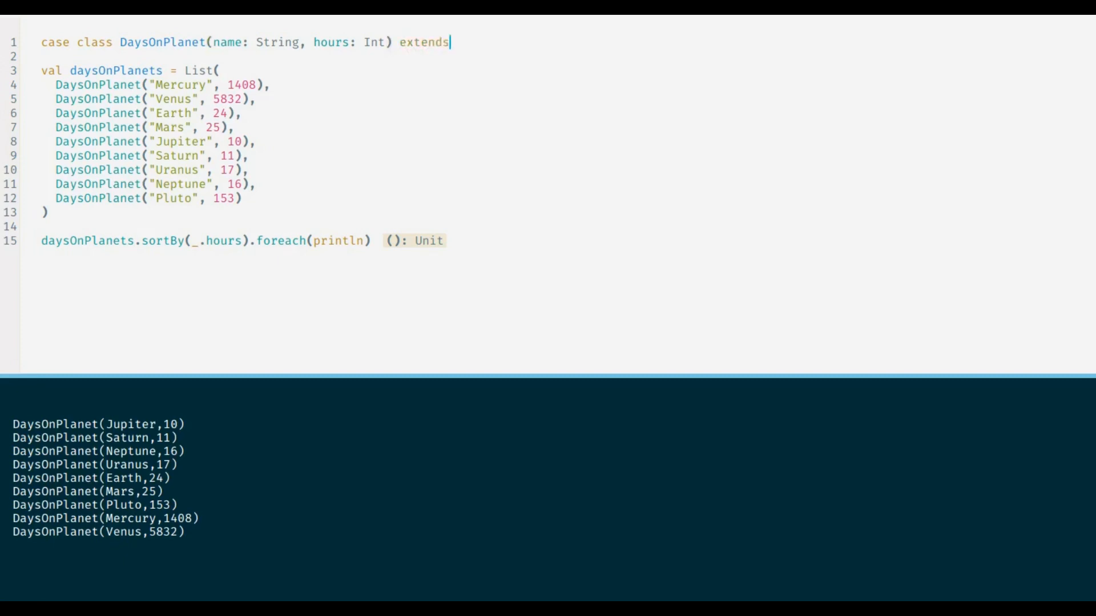
{"action": "type", "text": "Ordered["}
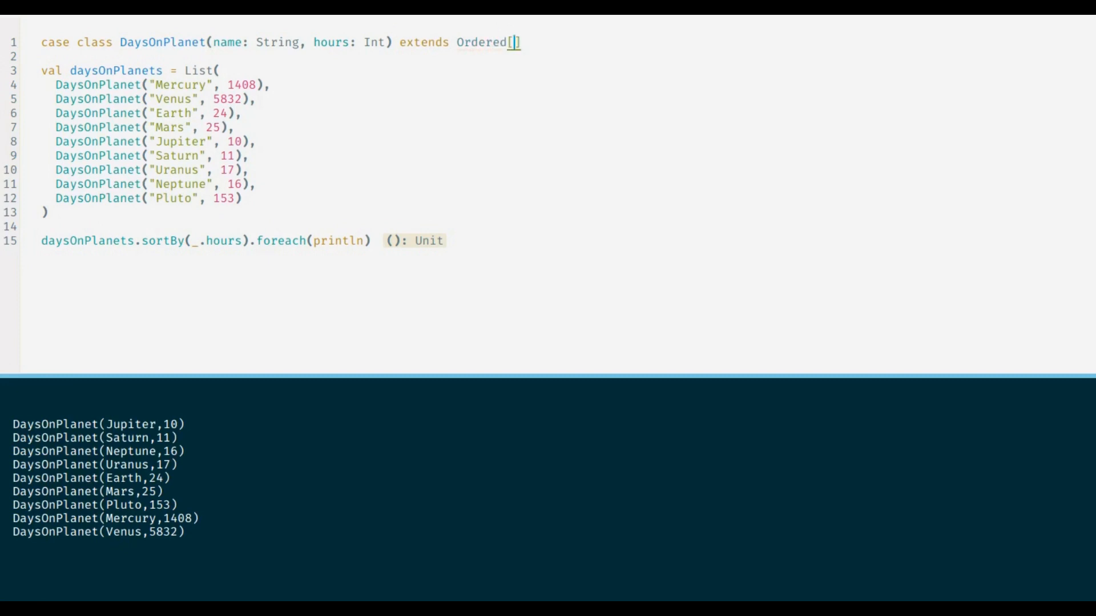
{"action": "type", "text": "DaysOnPlanet"}
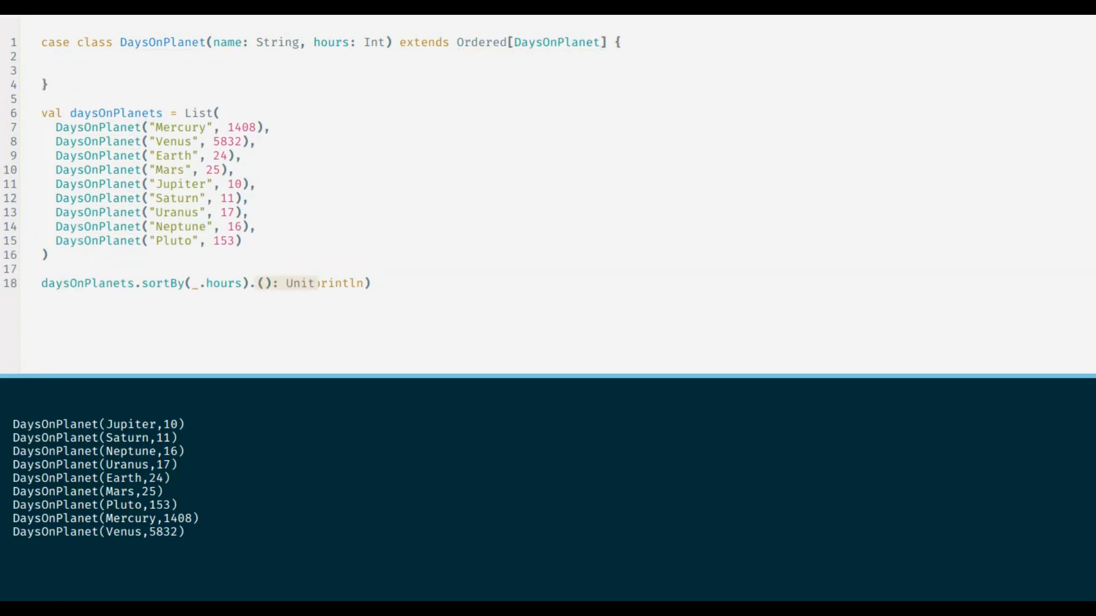
{"action": "type", "text": "def compare(that: D"}
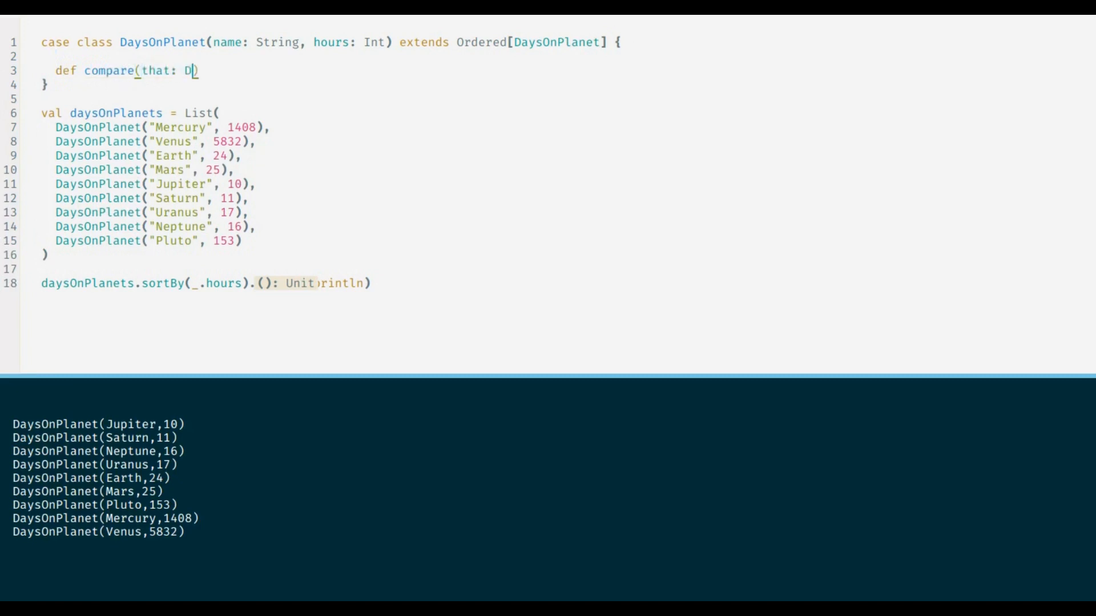
{"action": "type", "text": "aysOnPlanet"}
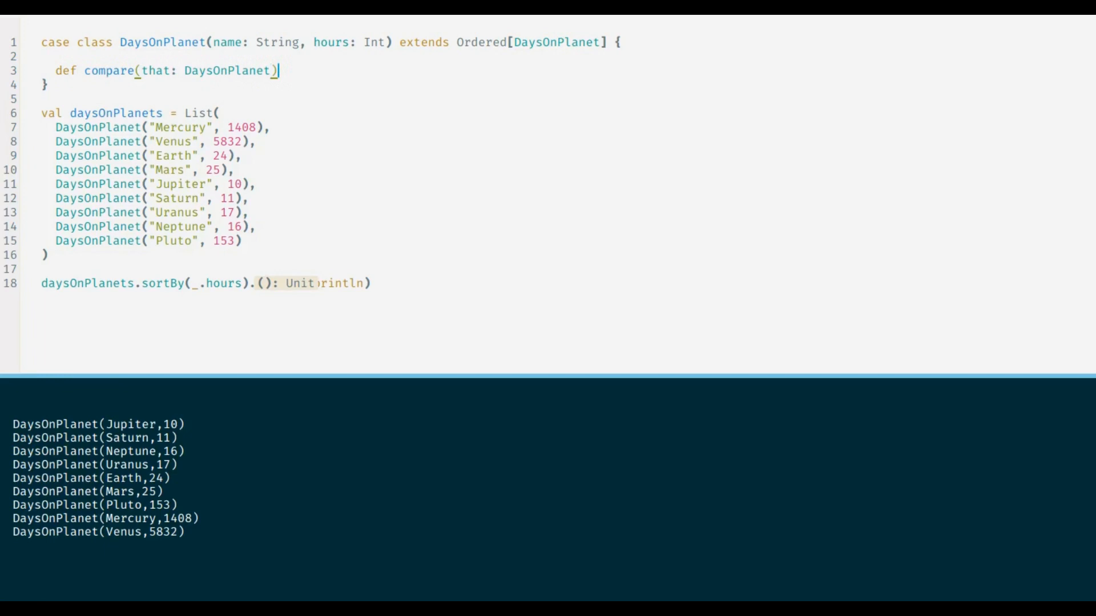
{"action": "type", "text": ": Iny"}
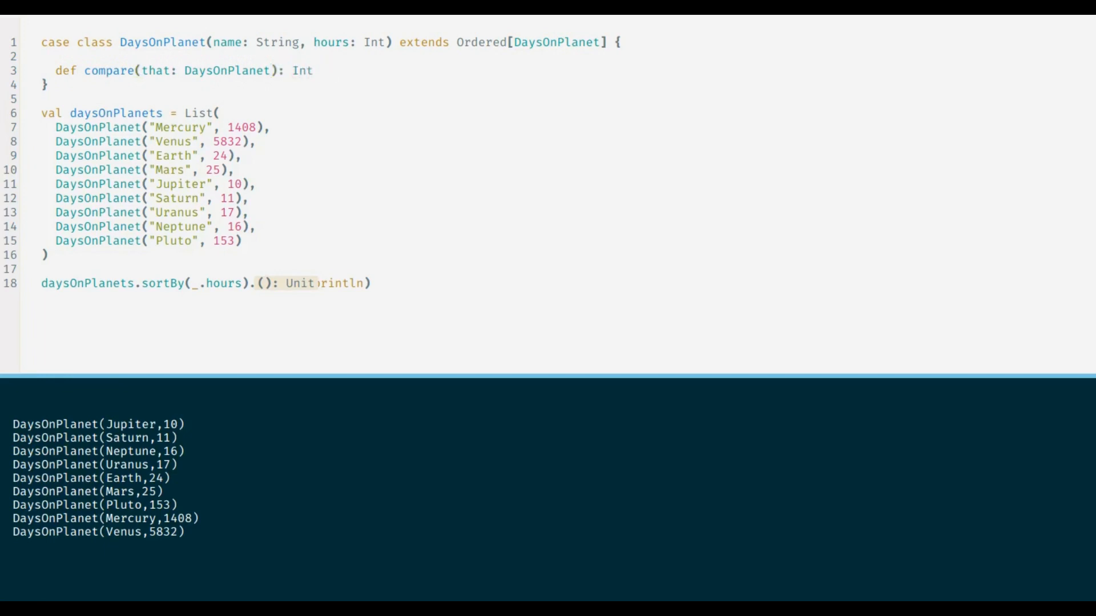
{"action": "type", "text": "= {"}
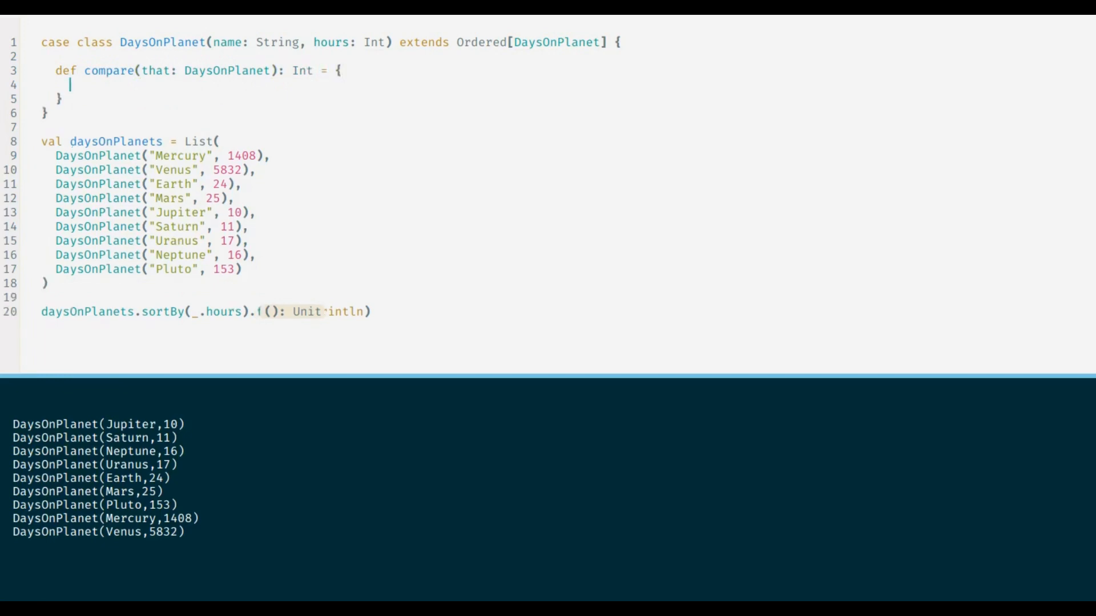
- Have compare return 0 for equal hours, 1 when longer, otherwise -1
{"action": "type", "text": "if(this."}
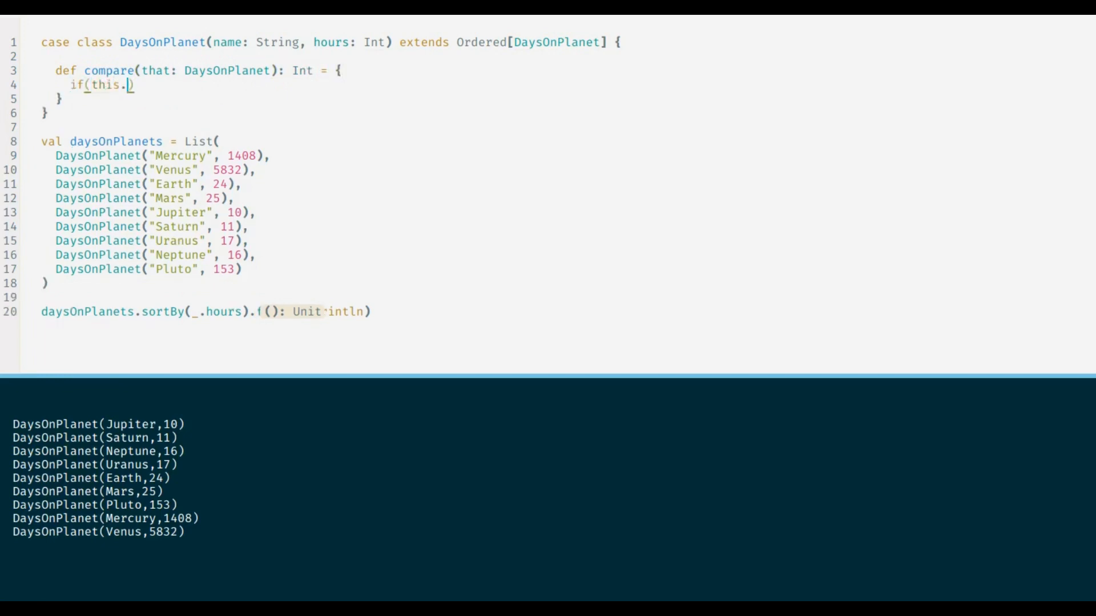
{"action": "type", "text": "hours == that."}
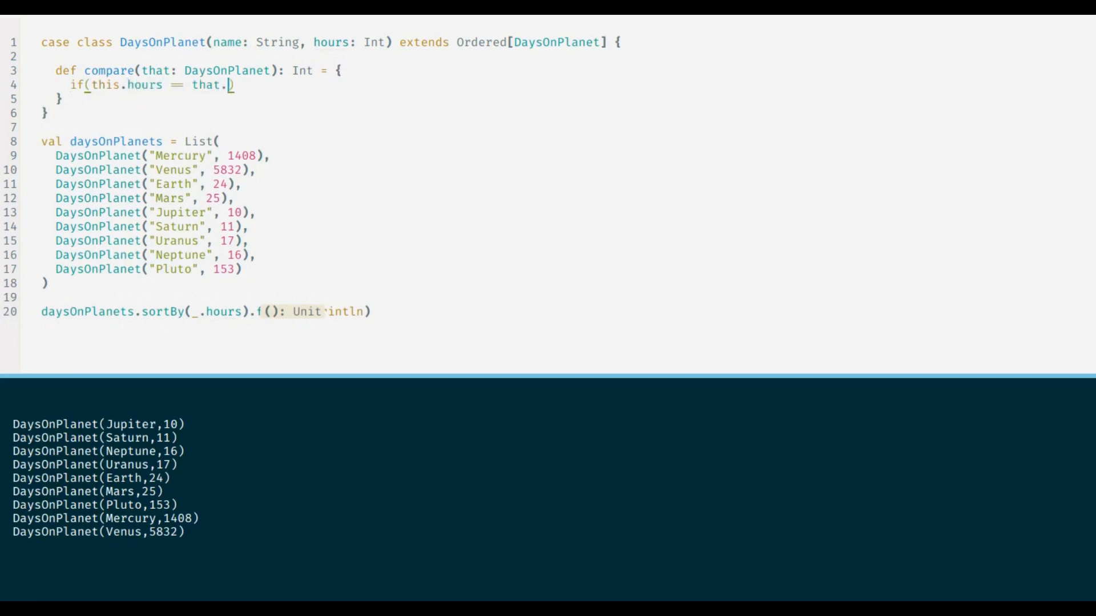
{"action": "type", "text": "hours)"}
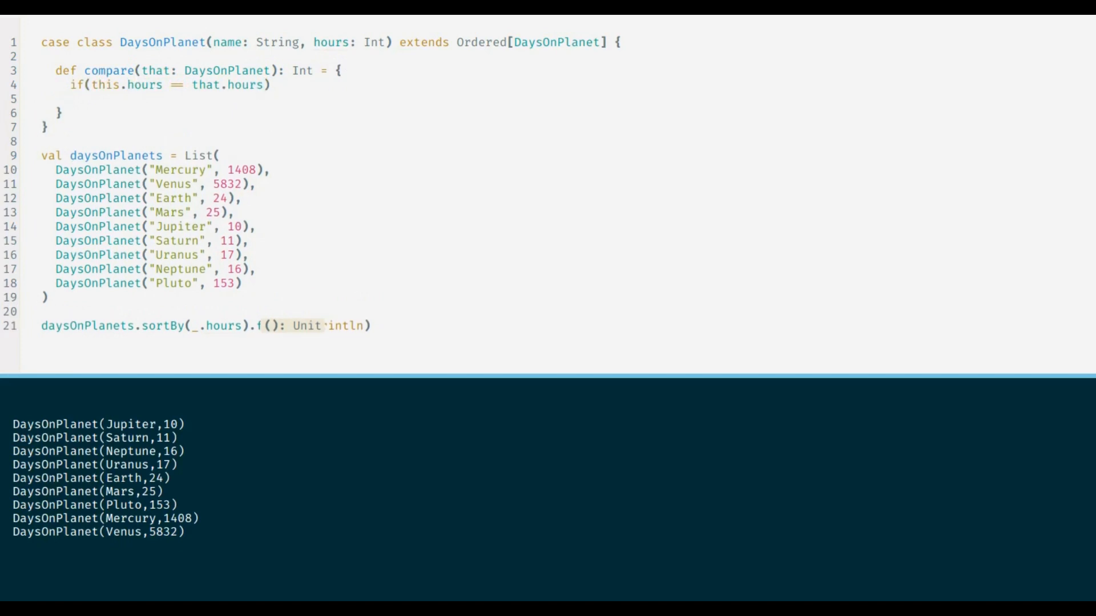
{"action": "type", "text": "0"}
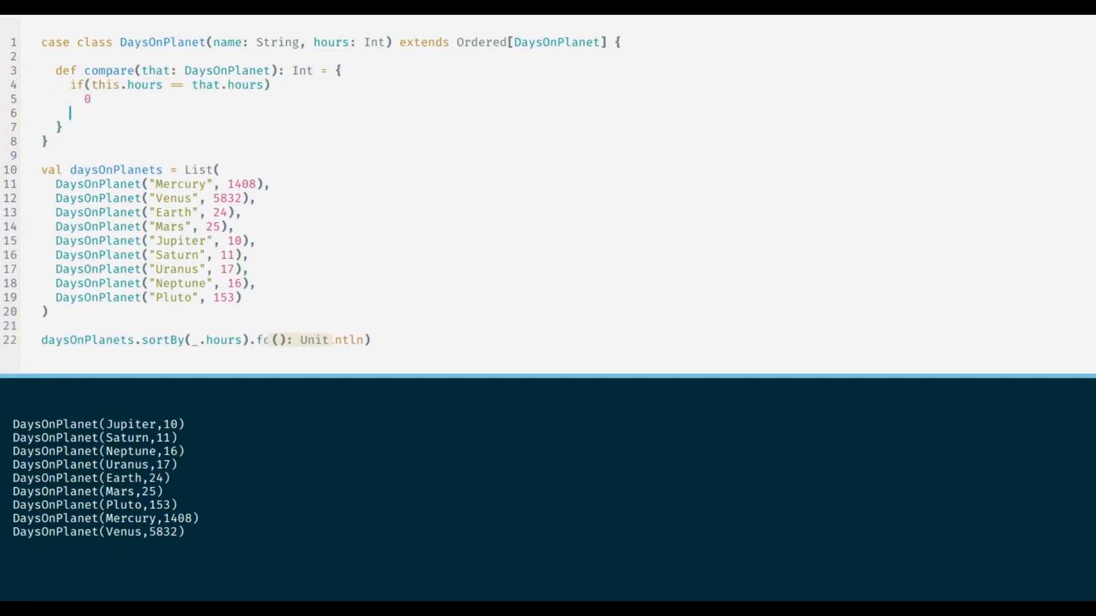
{"action": "type", "text": "else"}
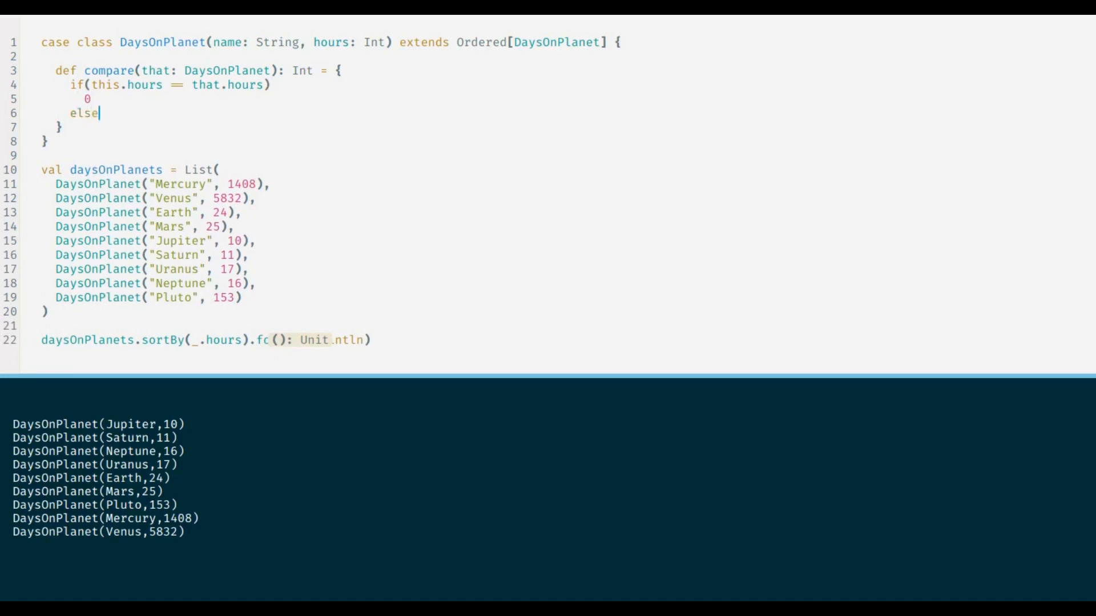
{"action": "type", "text": "if"}
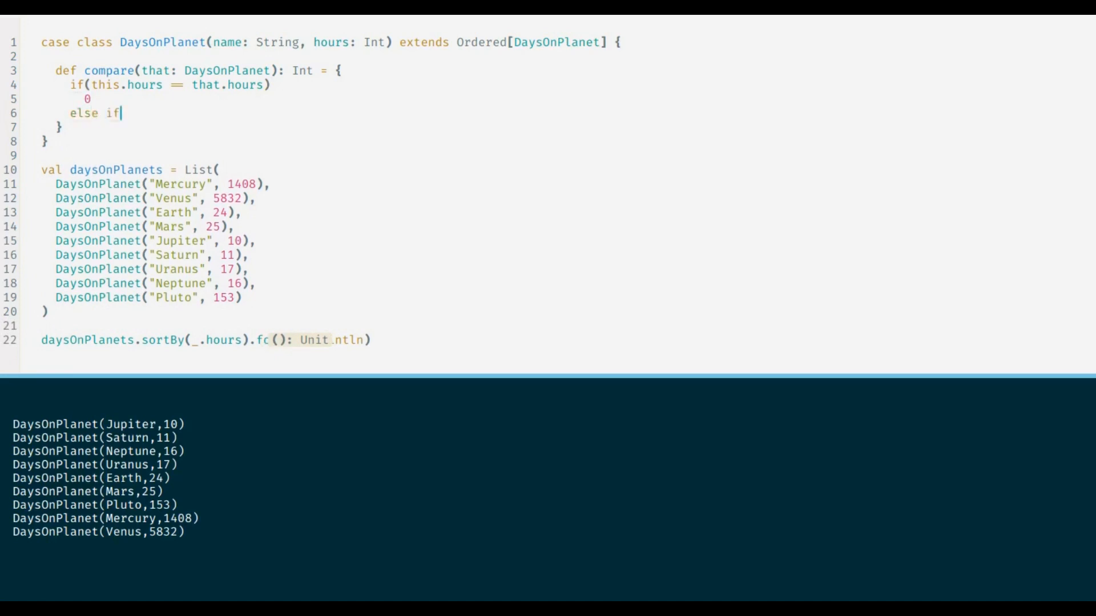
{"action": "type", "text": "(this.hours"}
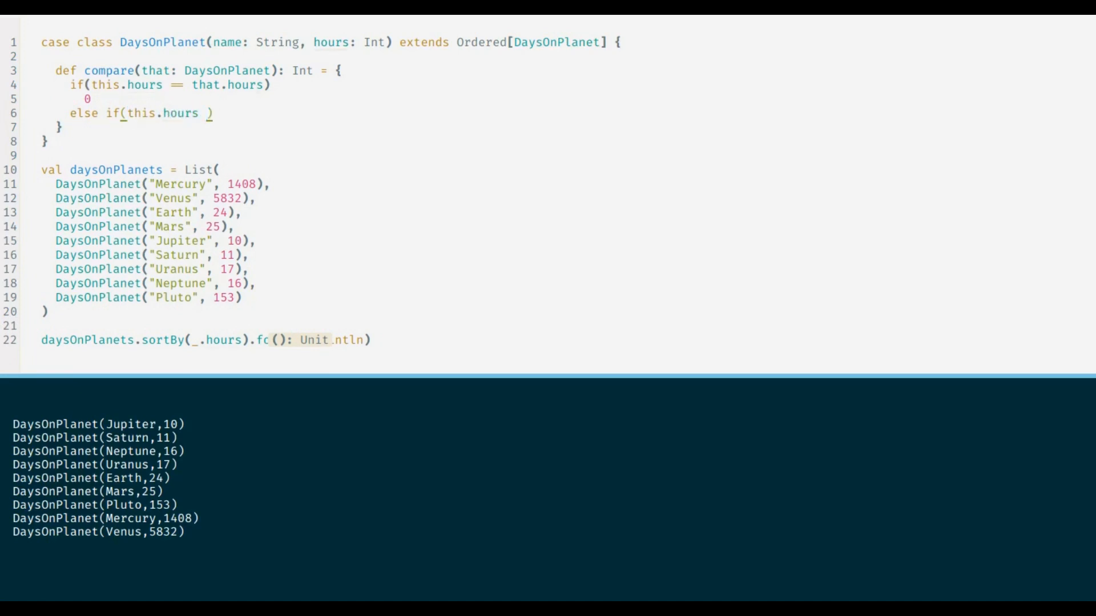
{"action": "type", "text": "> that.hours"}
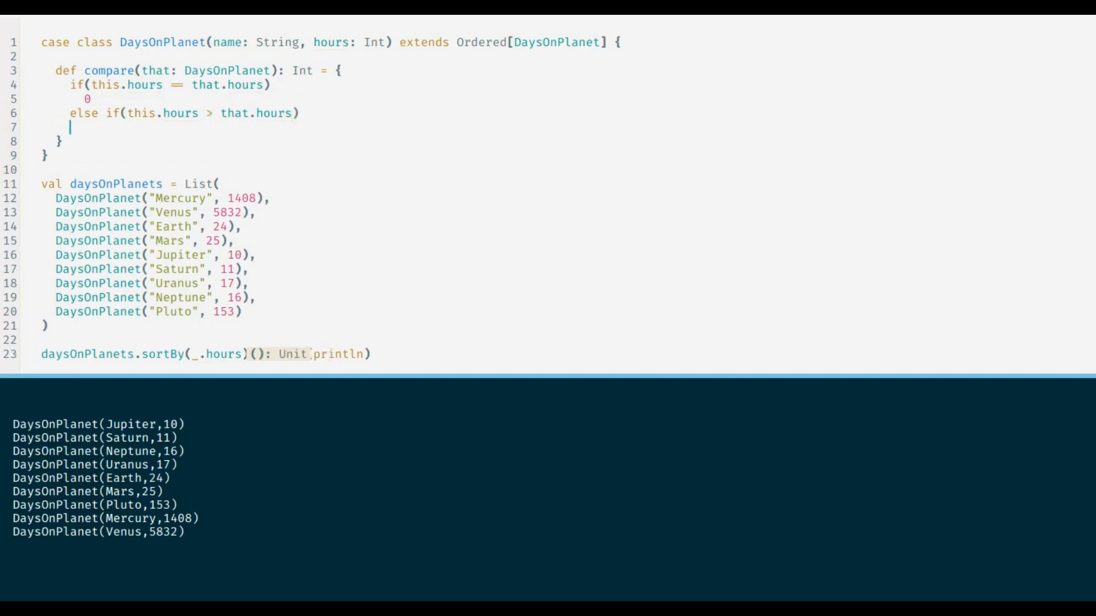
{"action": "type", "text": "1"}
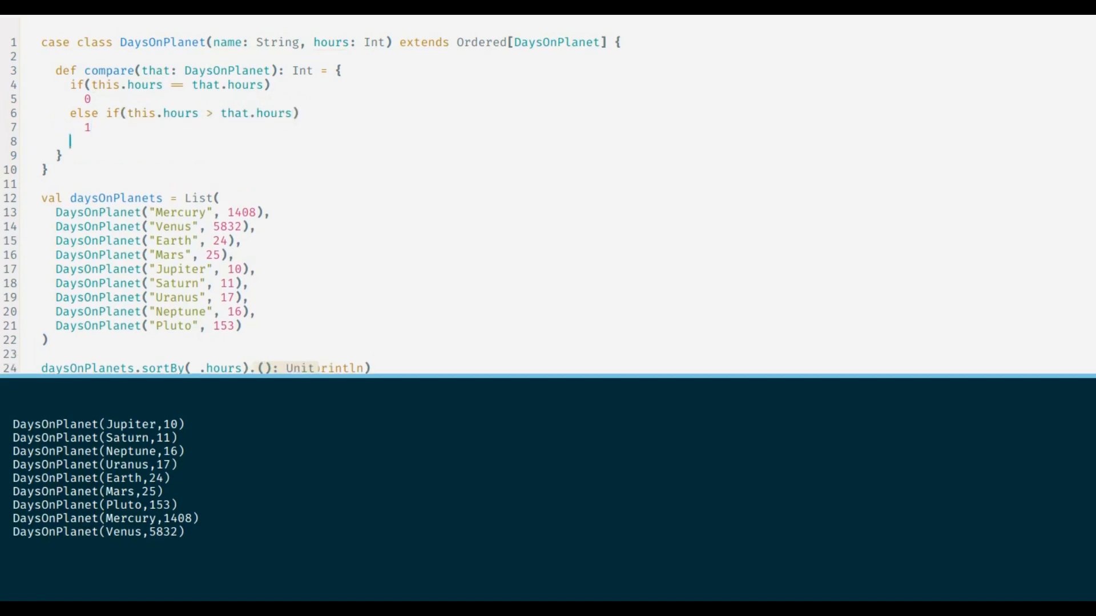
{"action": "type", "text": "else"}
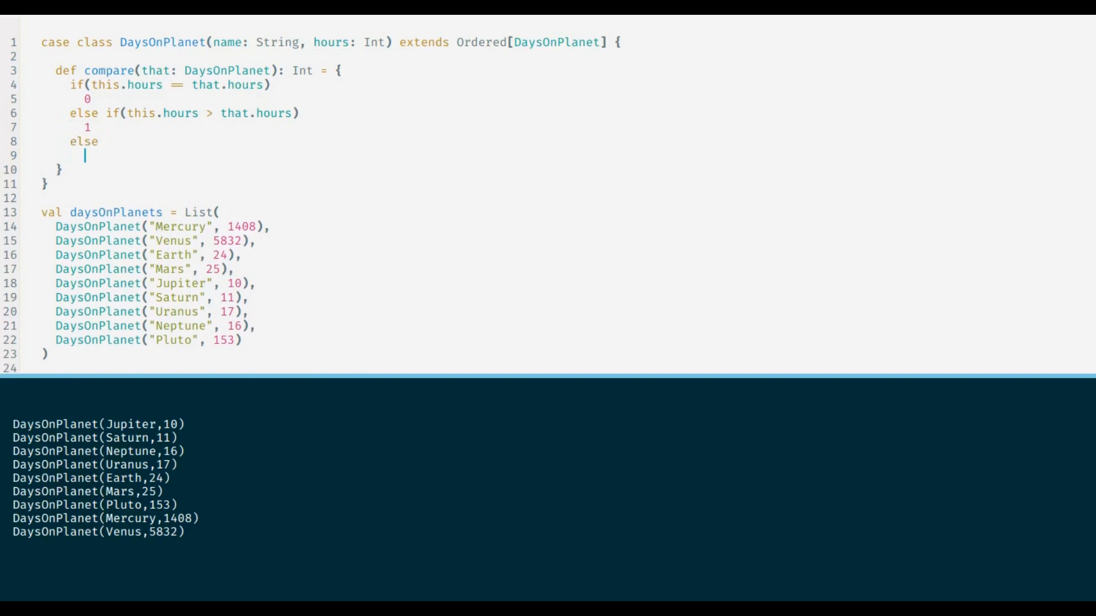
{"action": "type", "text": "-1"}
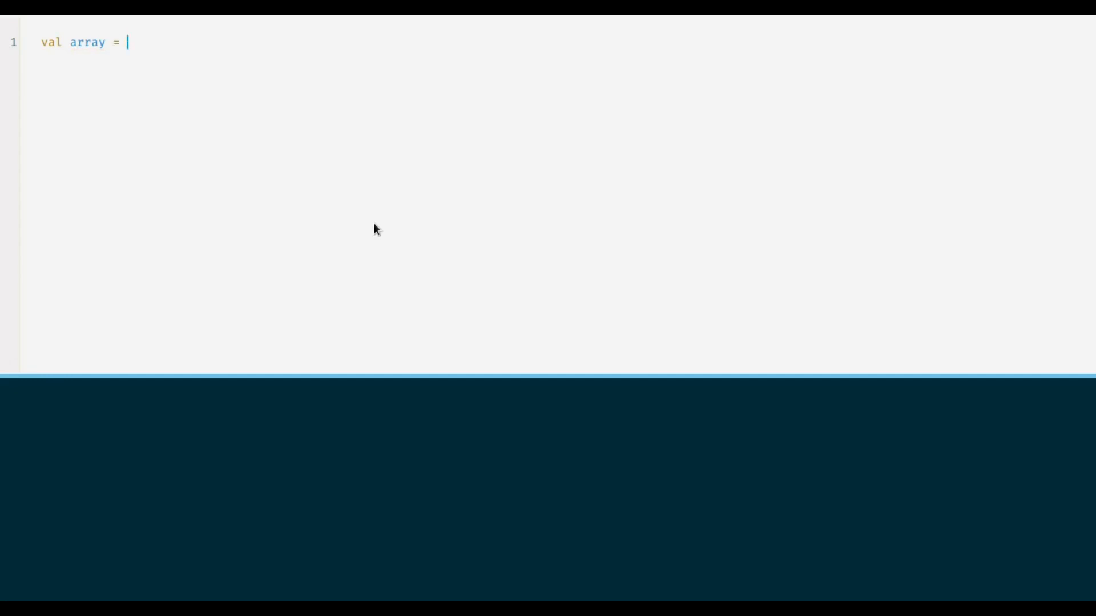
- Create an Array of nine planet names from Mercury to Pluto
{"action": "type", "text": "Array"}
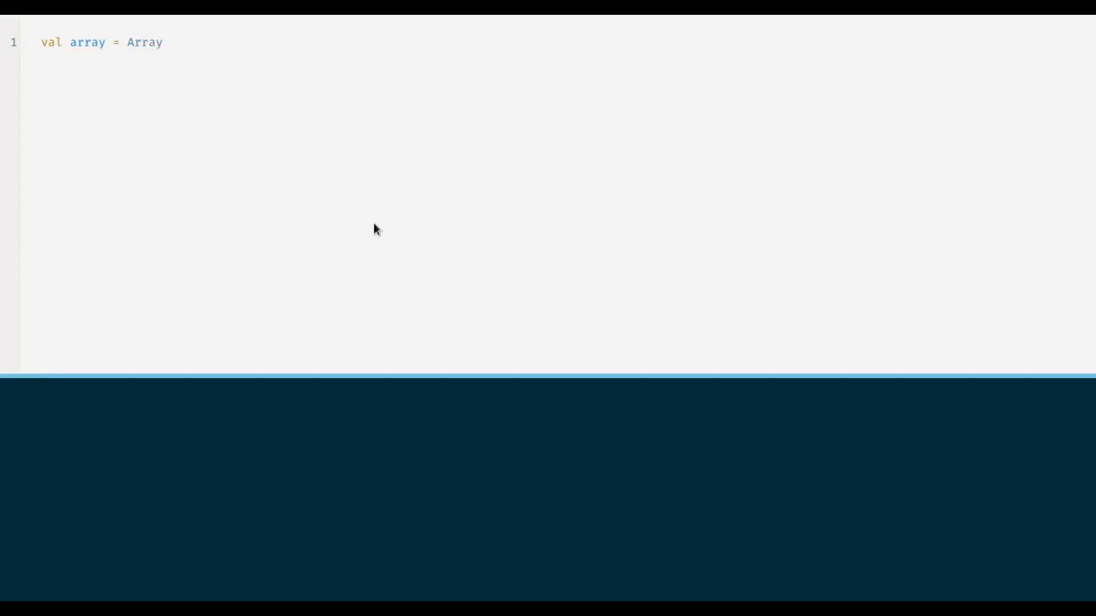
{"action": "type", "text": "()"}
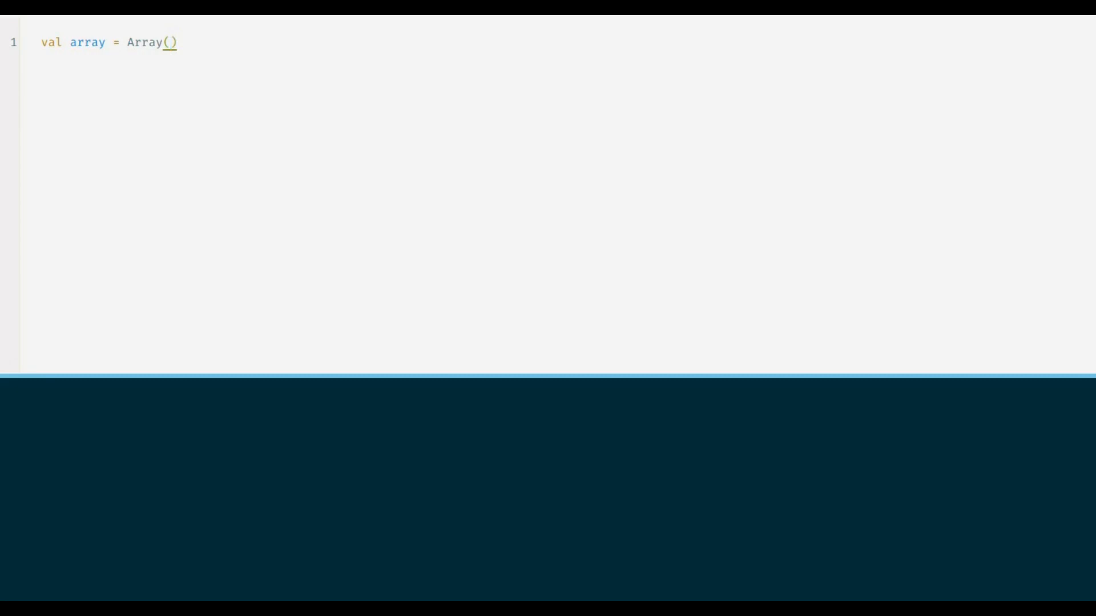
{"action": "type", "text": "\"Mercury\", \"Venus\", \"Earth\", \"Mars\", \"Jupiter\", \"Saturn\", \"Uranus\", \"Neptune\", \"Pluto\""}
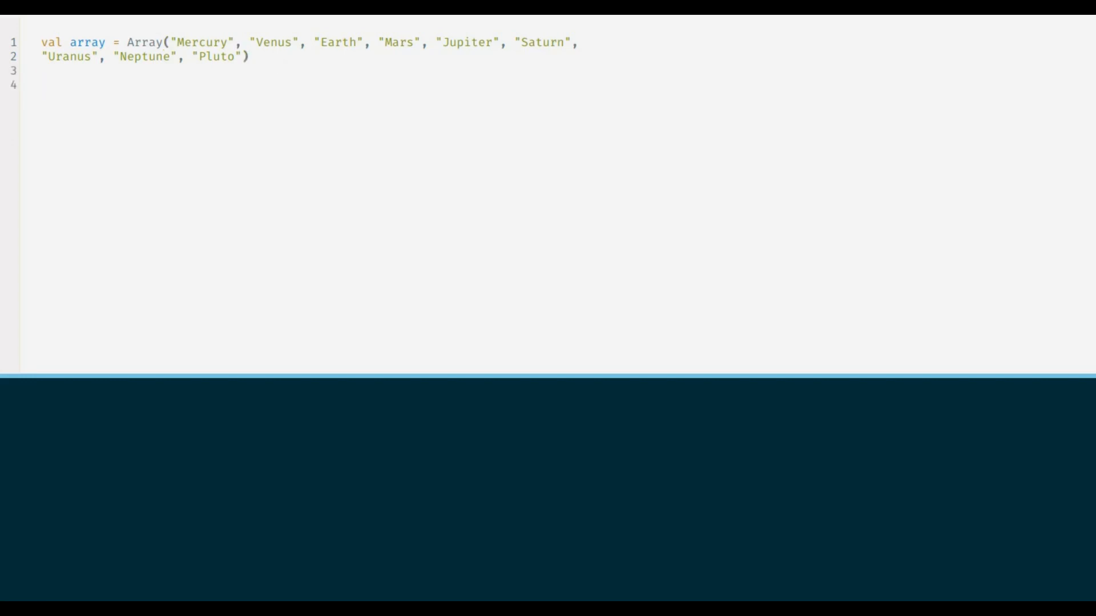
- Sort the array in place with scala.util.Sorting.quickSort(array)
{"action": "type", "text": "scala.util"}
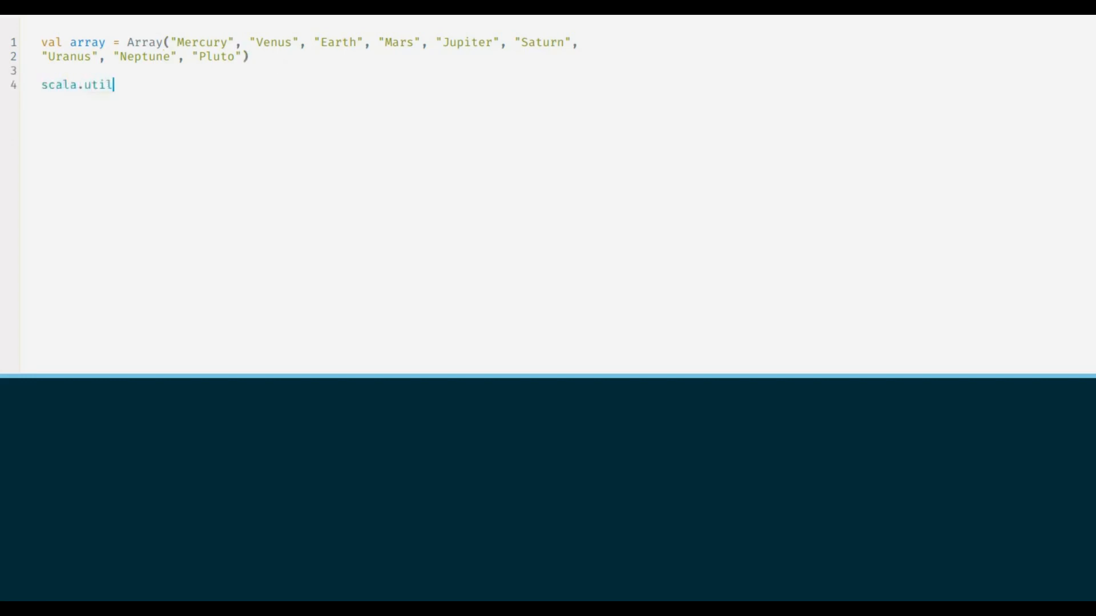
{"action": "type", "text": ".Sor"}
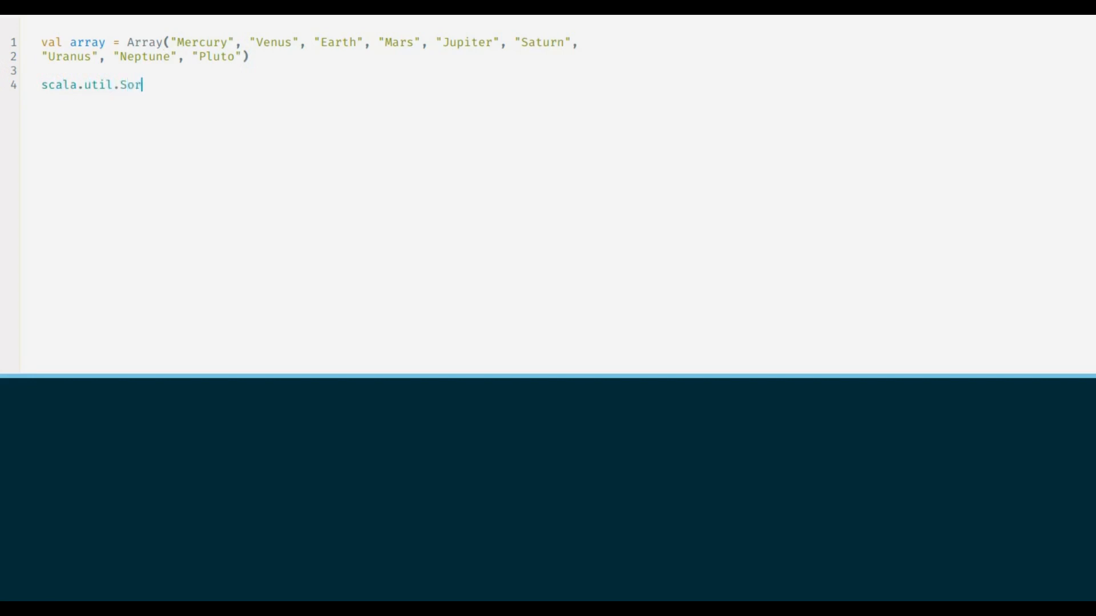
{"action": "type", "text": "ting."}
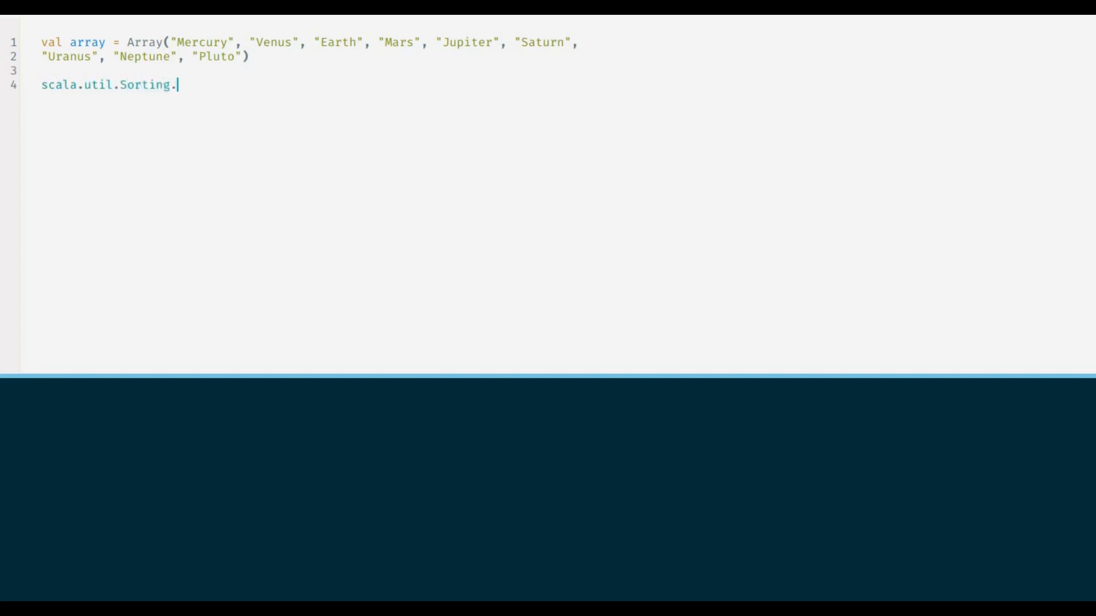
{"action": "type", "text": "quickSort("}
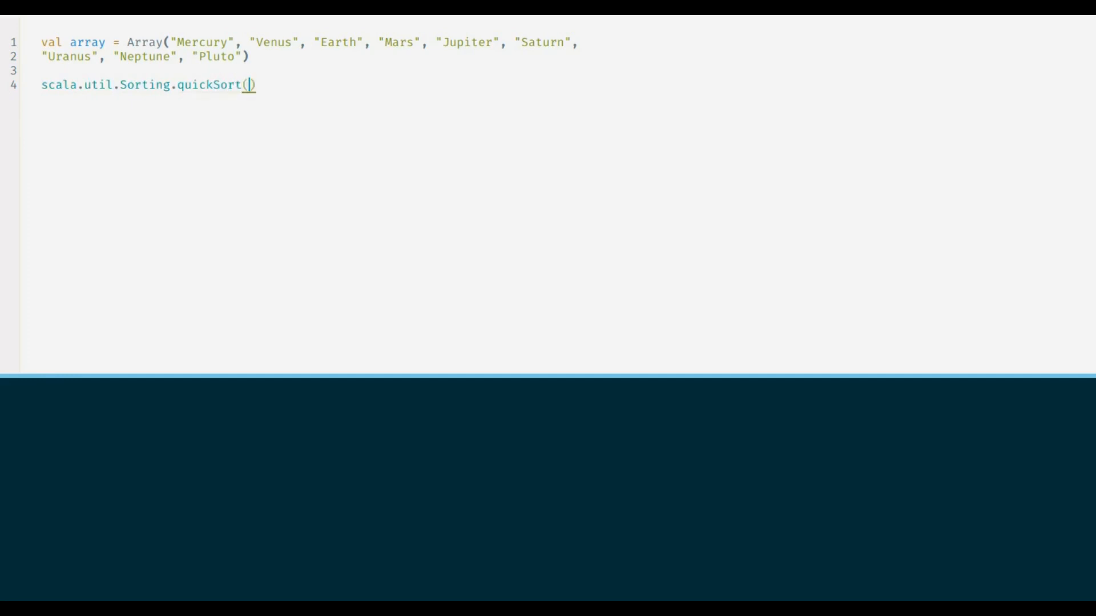
{"action": "type", "text": "array"}
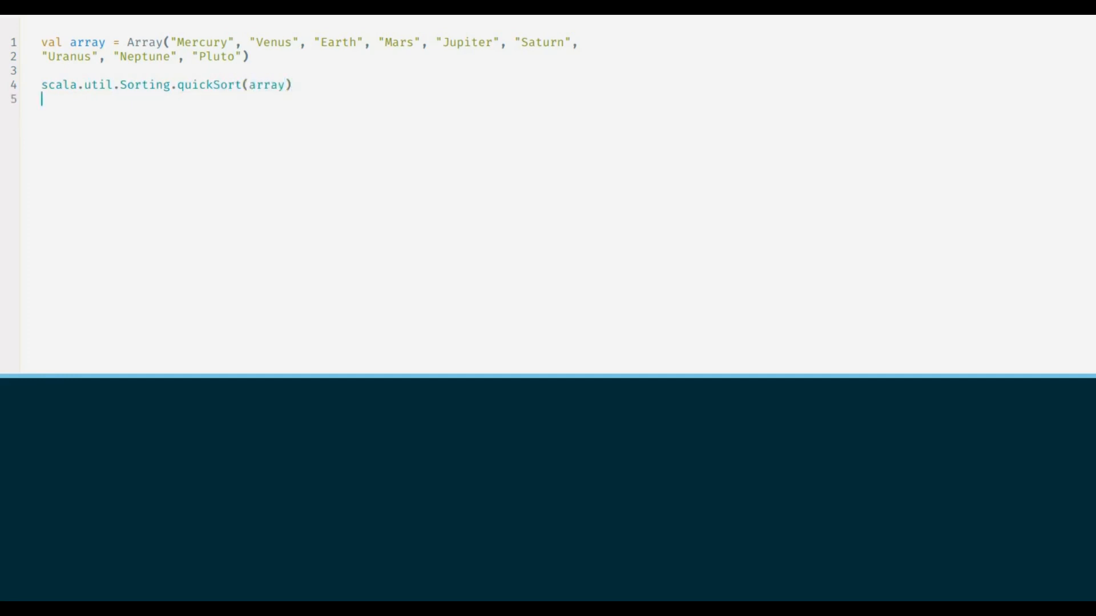
- Print each sorted name with array.toArray.foreach(println)
{"action": "type", "text": "array"}
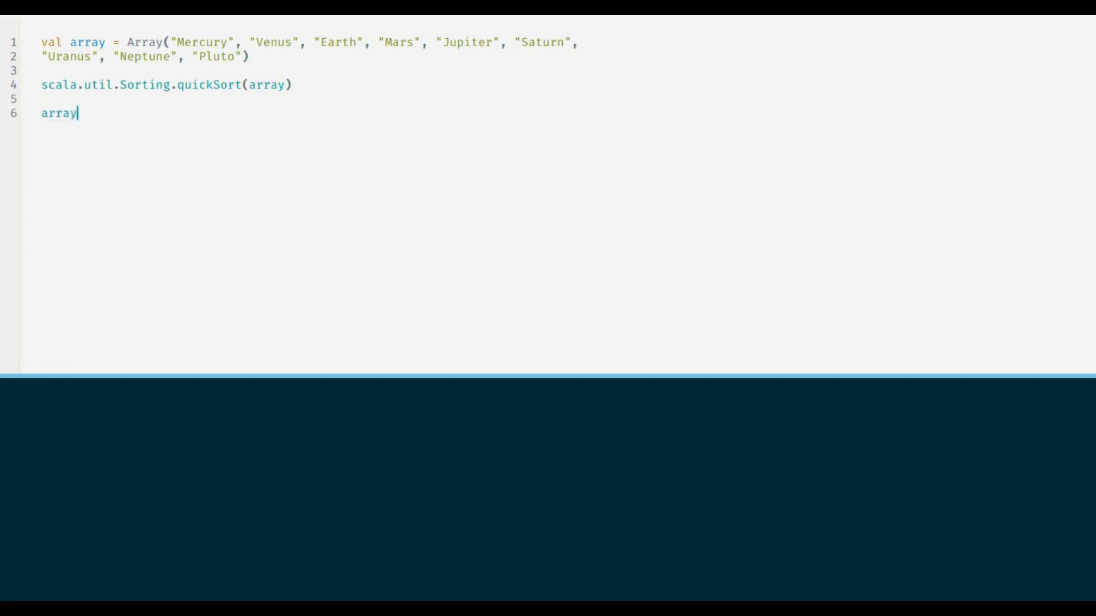
{"action": "type", "text": ".toArray"}
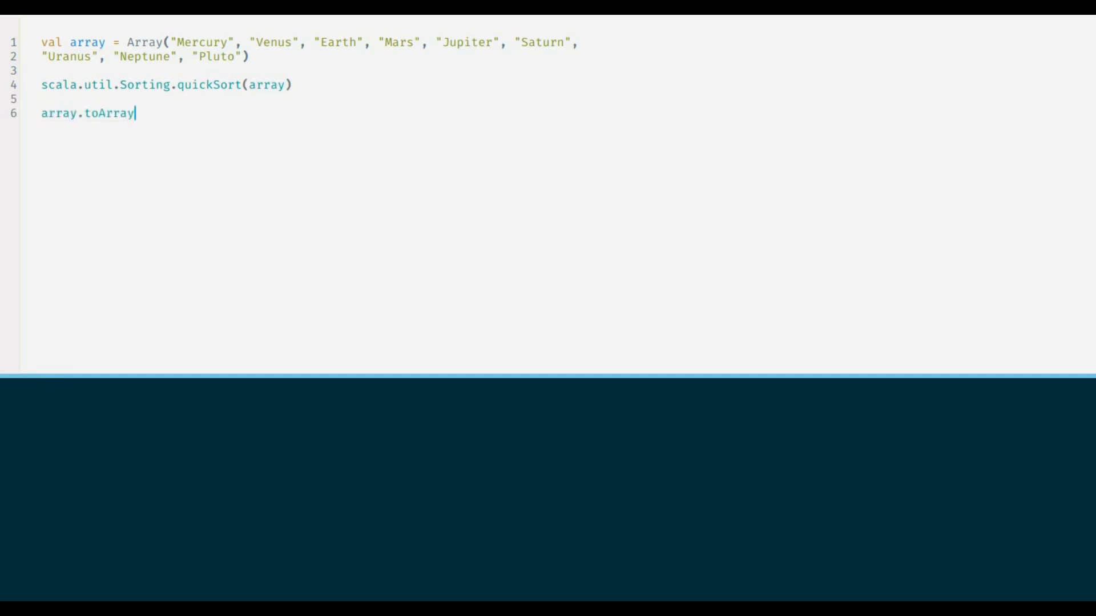
{"action": "type", "text": "f"}
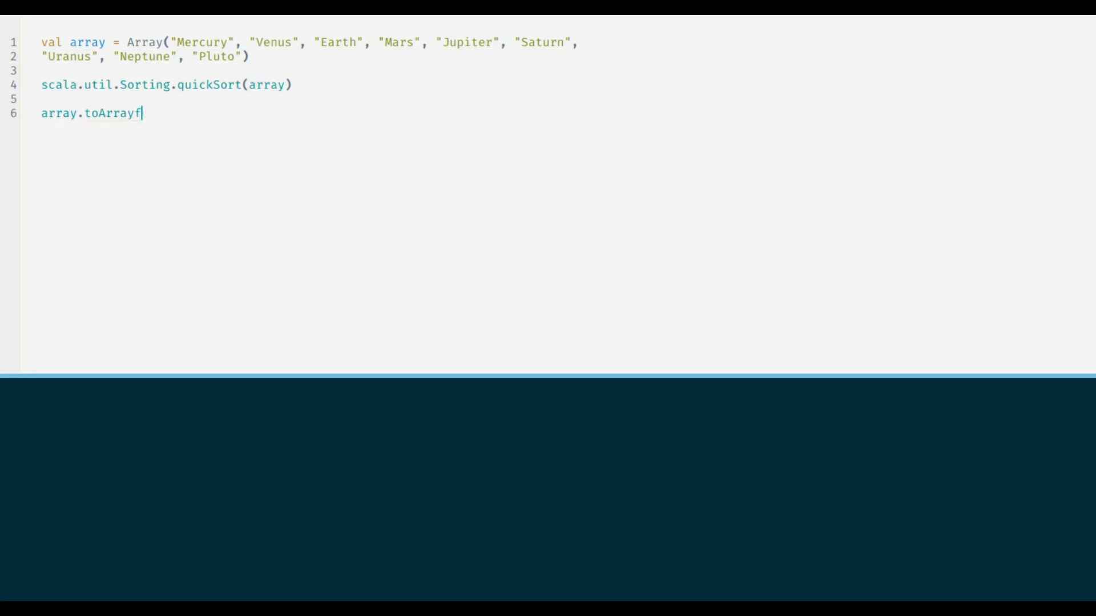
{"action": "type", "text": ".foreac"}
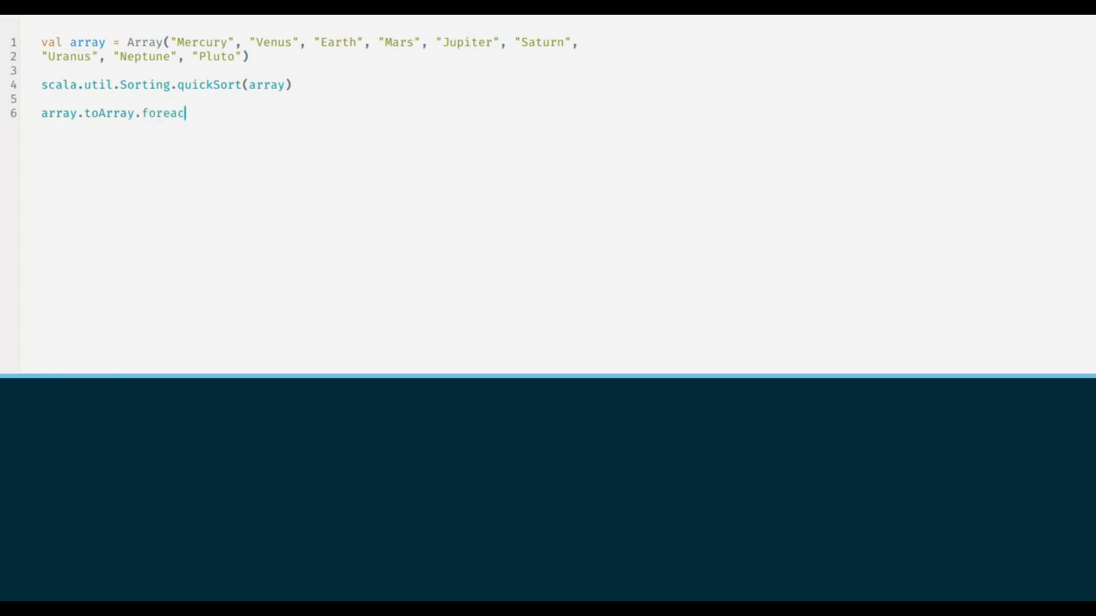
{"action": "type", "text": "h(println"}
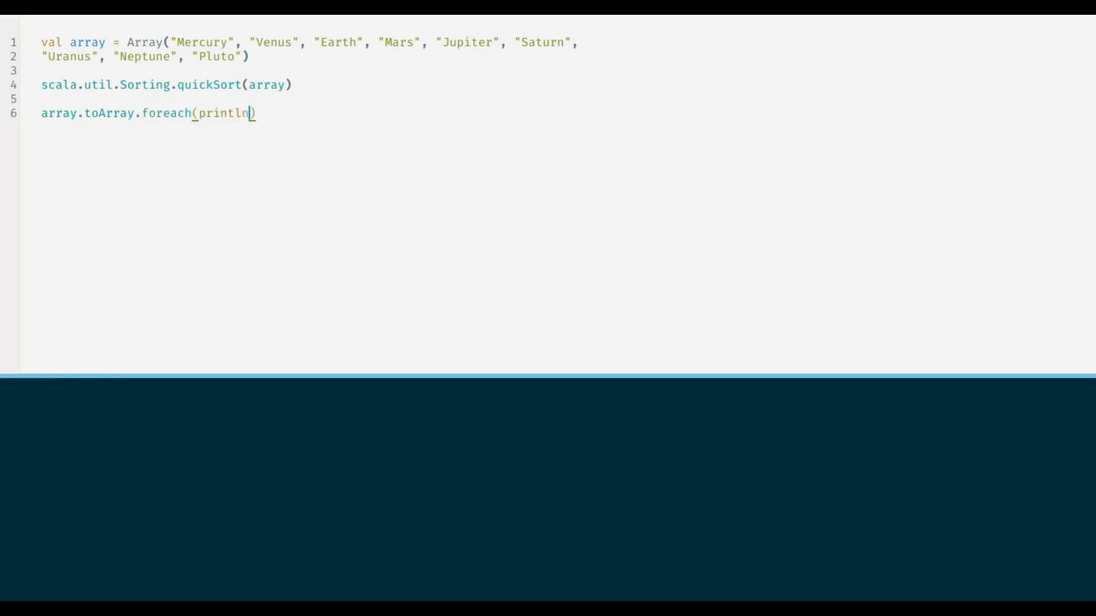